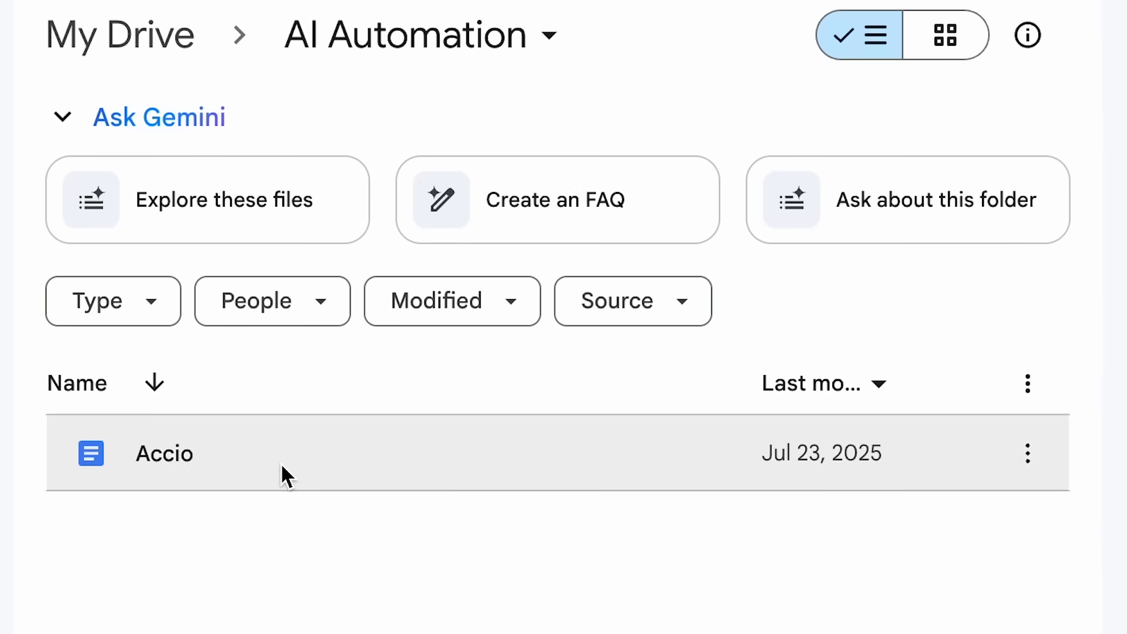
Open the Accio document from the AI Automation folder in My Drive.
double_click(164, 453)
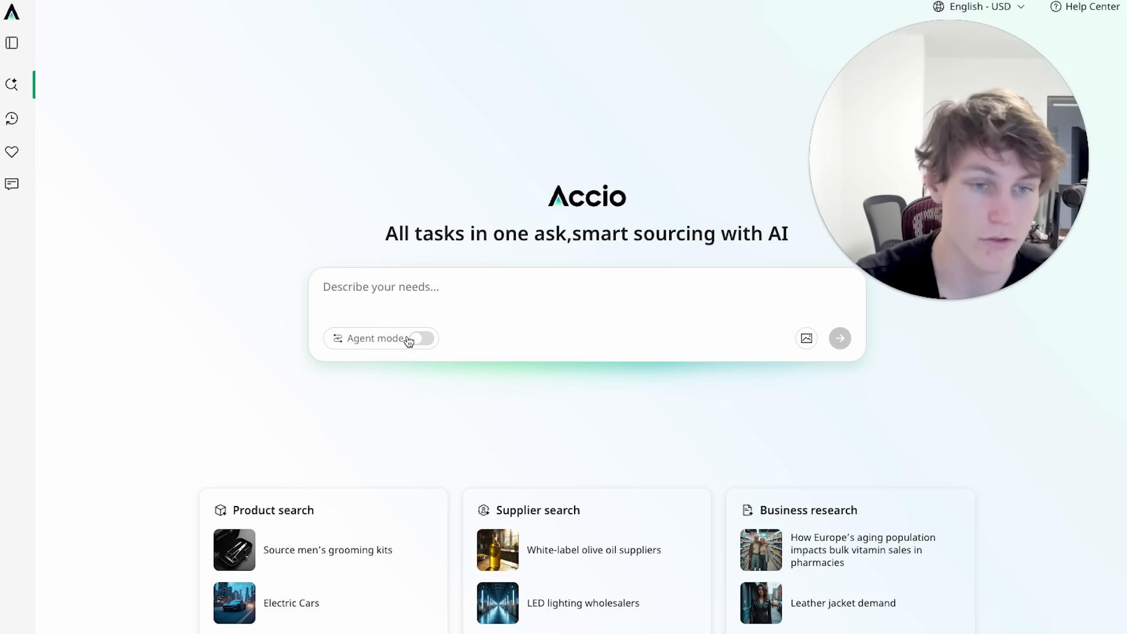
mouse_move(362, 246)
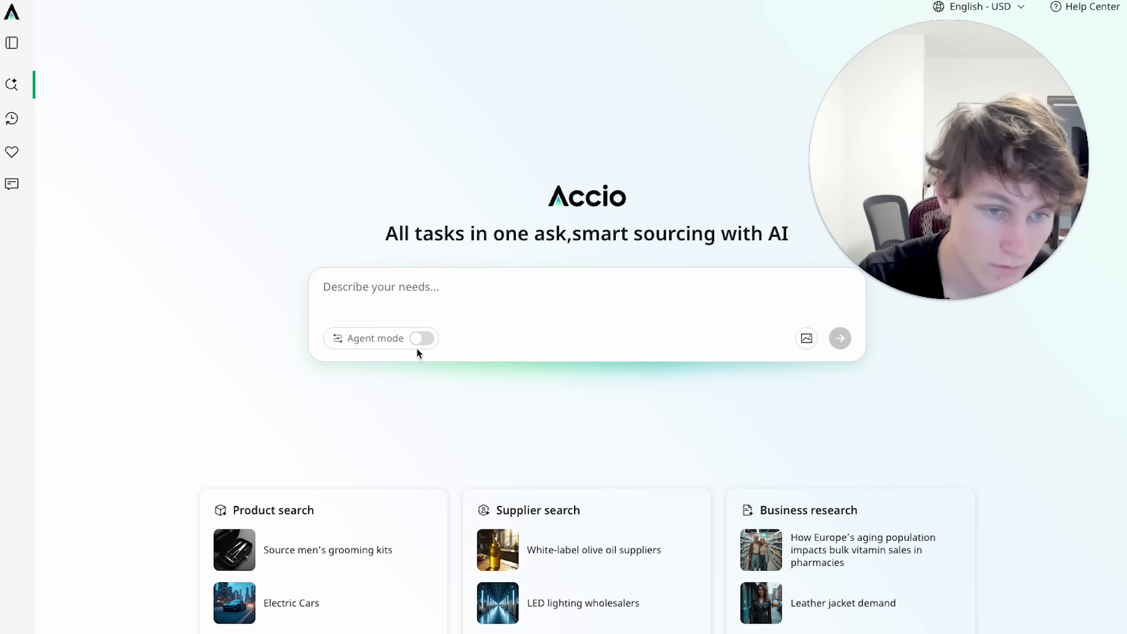
Switch on Agent mode under the empty request box.
left_click(422, 338)
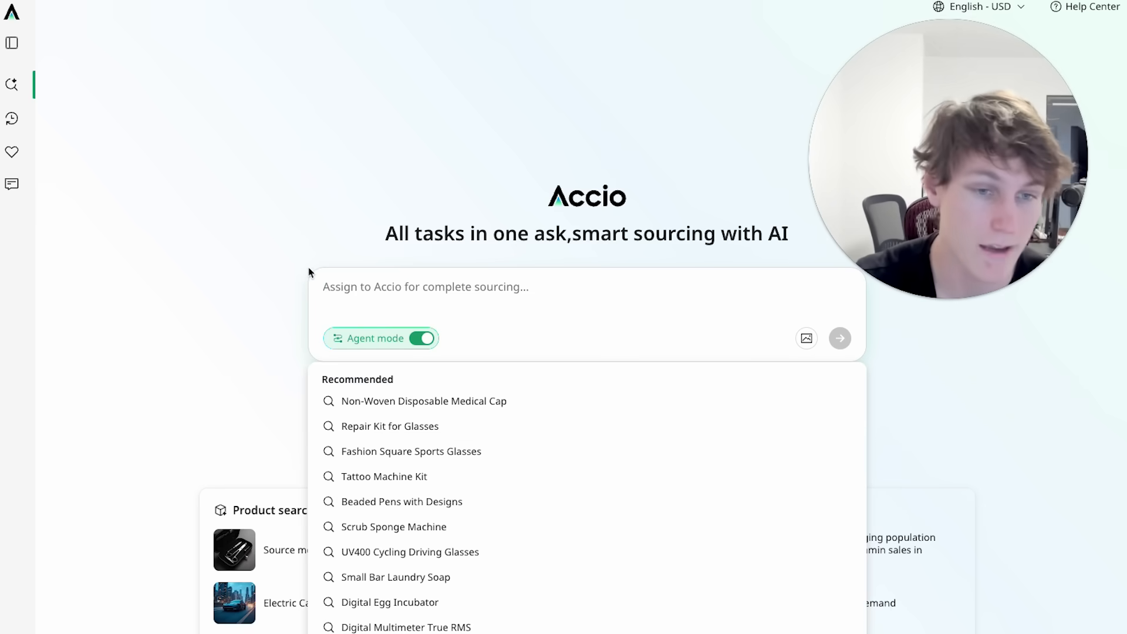
Enter the Squid Game season 3 product design prompt and send it to the agent.
type("Since SquidGame netflix season3 is popular right now, I want to design some products(clothes, bags and so on) based on SquidGame. Help me figure out what kind of products can sell well and generate product design images.")
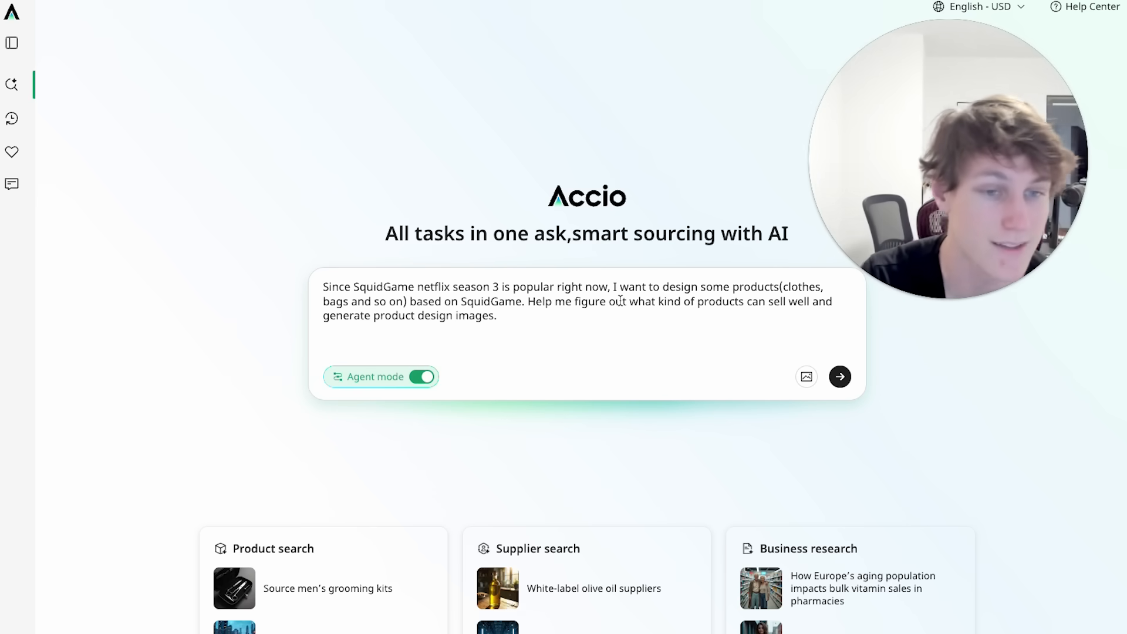
left_click_drag(373, 314, 495, 314)
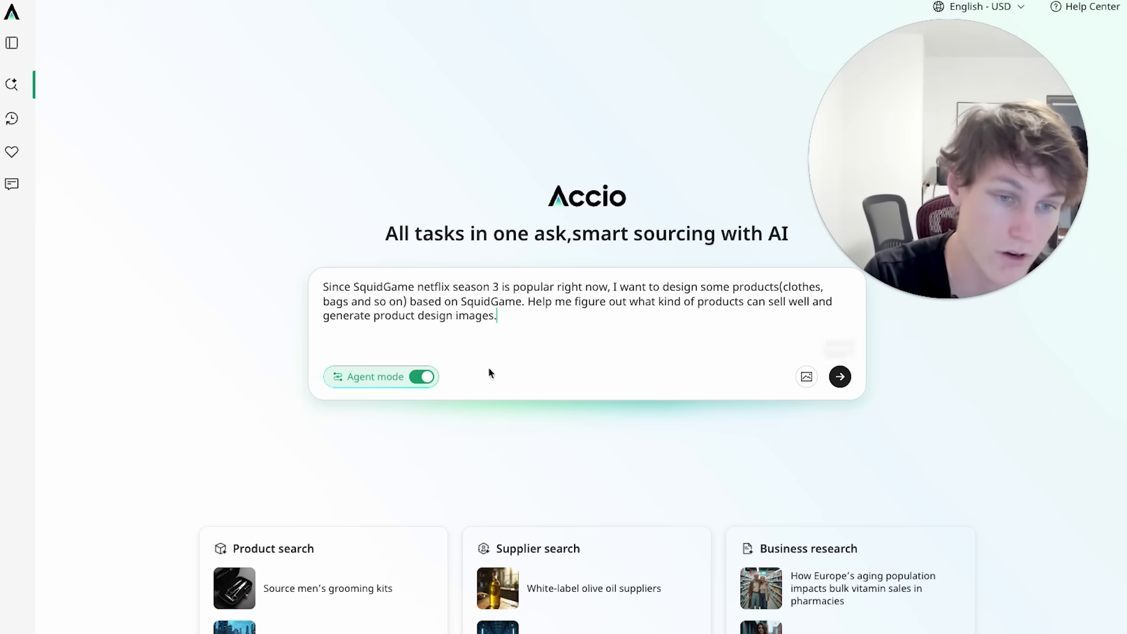
mouse_move(839, 377)
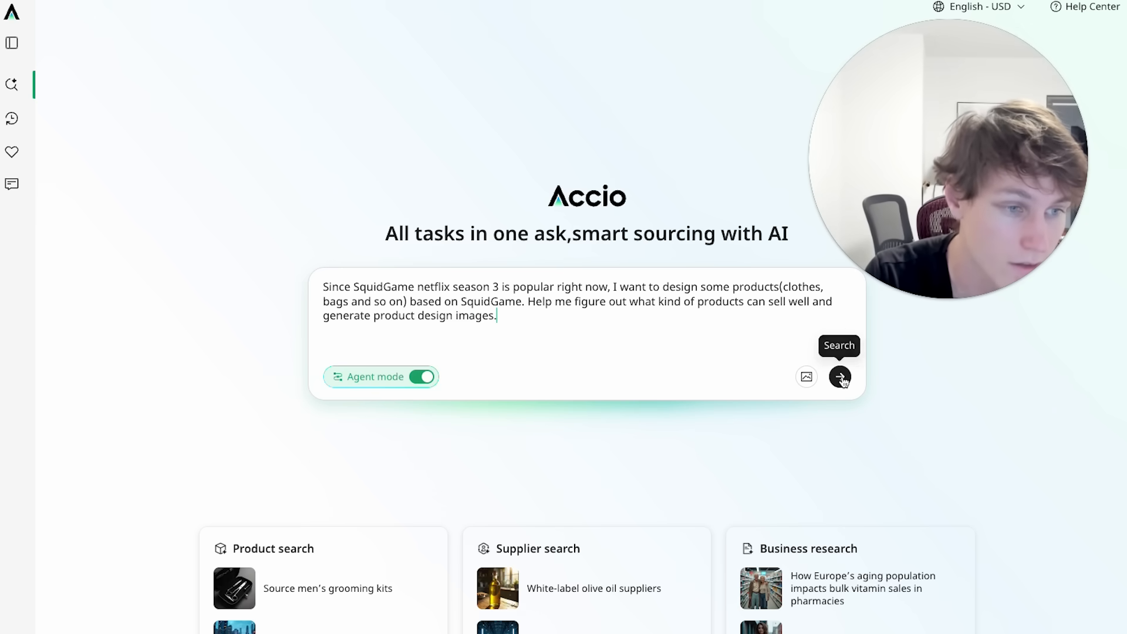
left_click(839, 376)
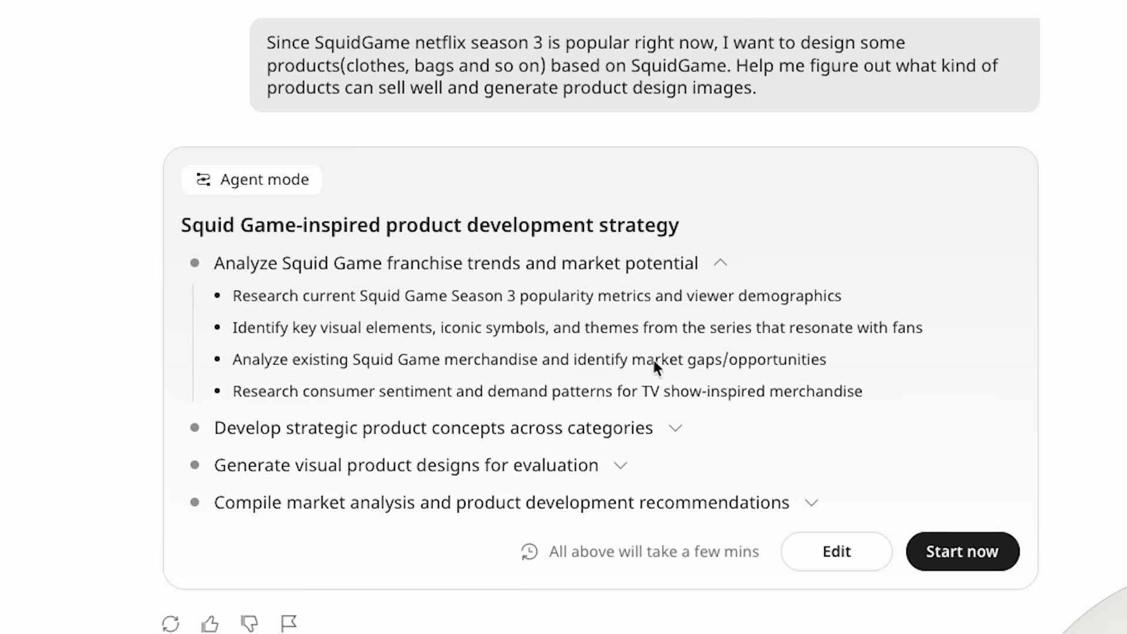
mouse_move(320, 234)
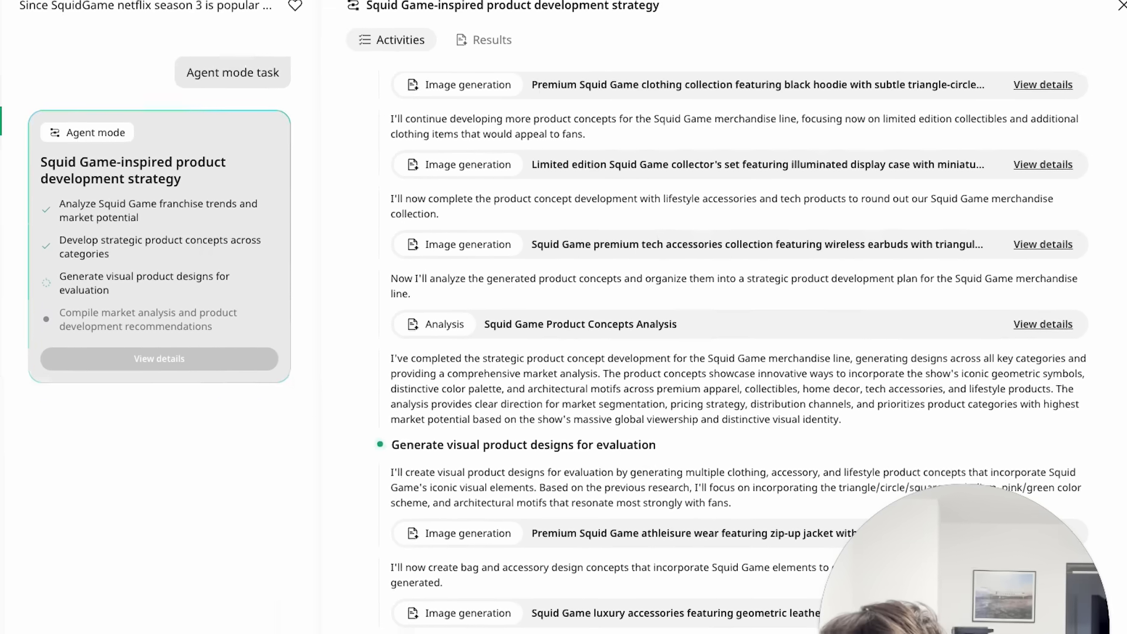
Scroll through the Activities log to follow the image generation steps.
scroll("down", 3)
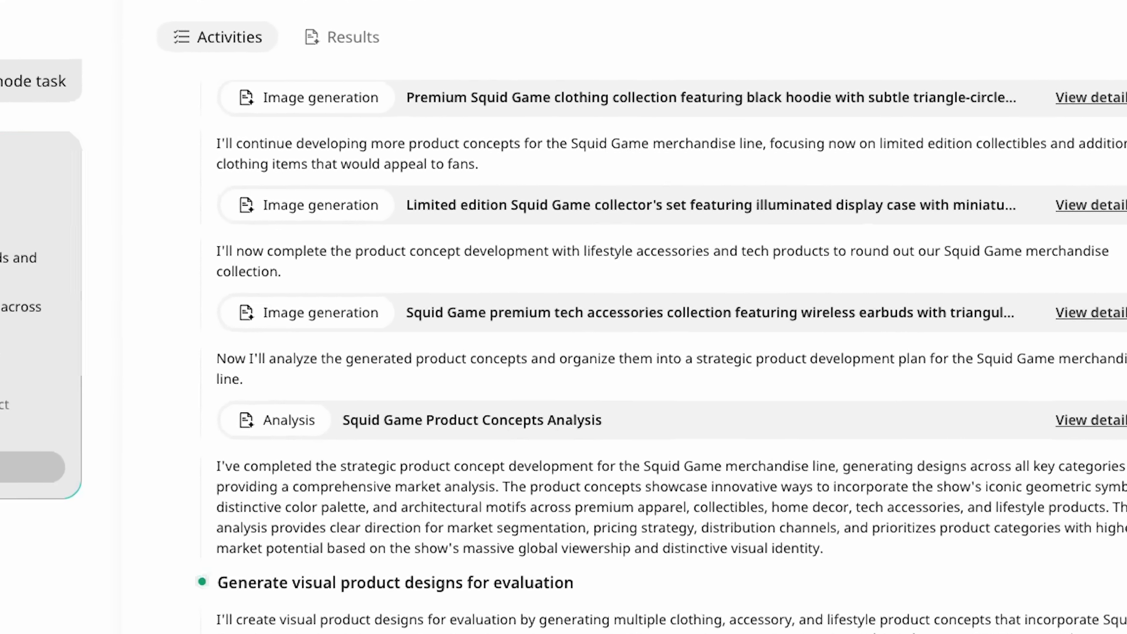
scroll("down", 3)
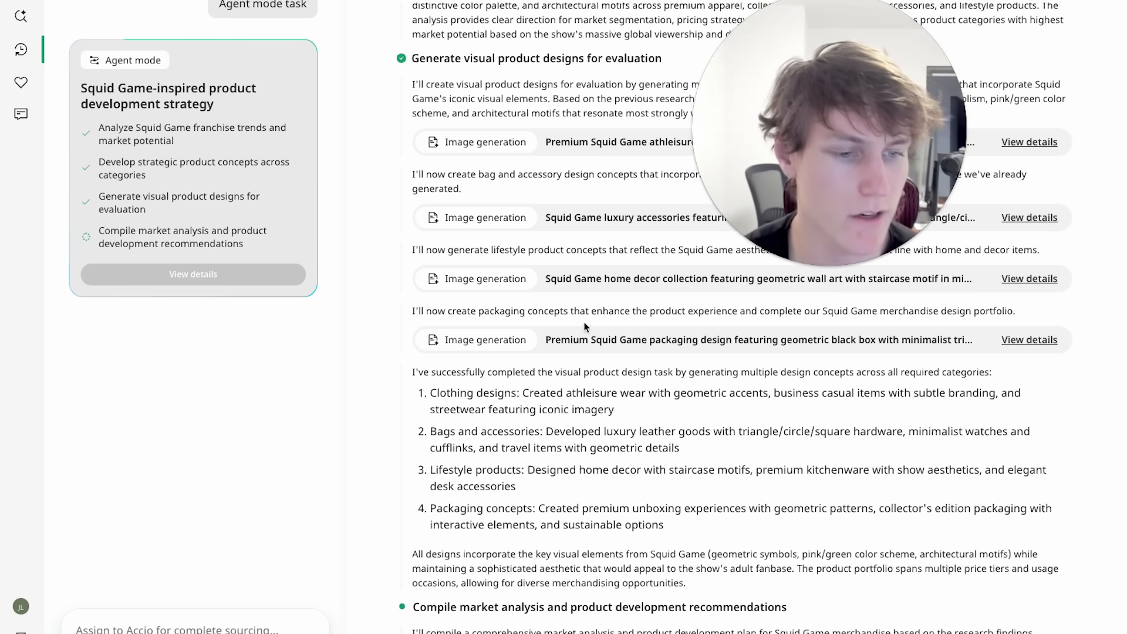
mouse_move(454, 454)
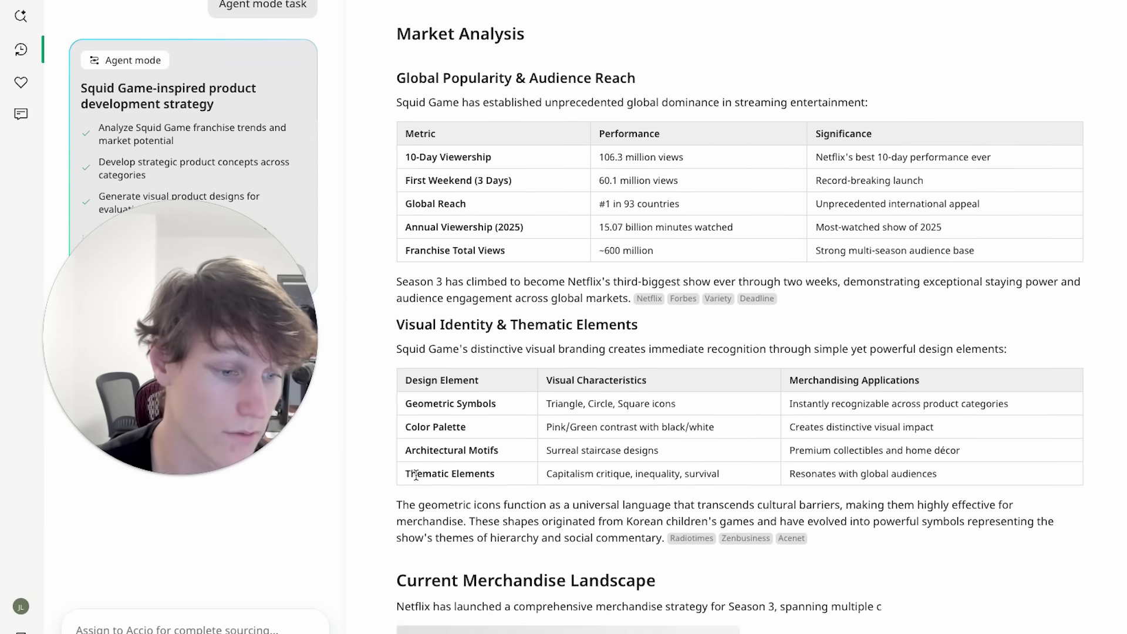
Scroll through the report from Market Analysis to Packaging & Presentation Strategy.
scroll("down", 3)
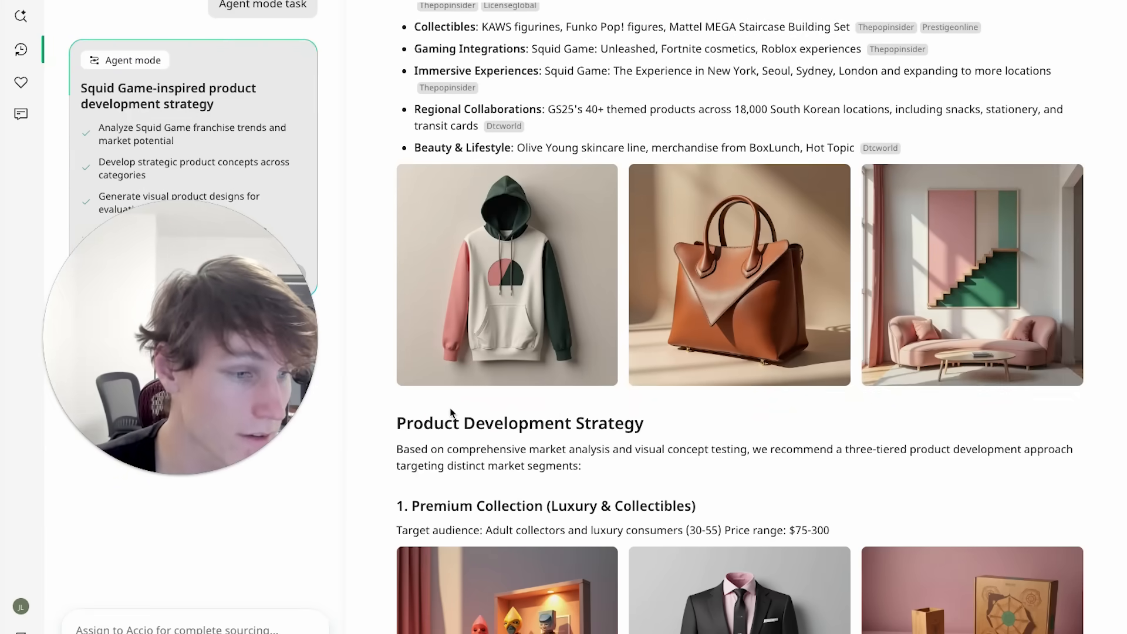
scroll("down", 3)
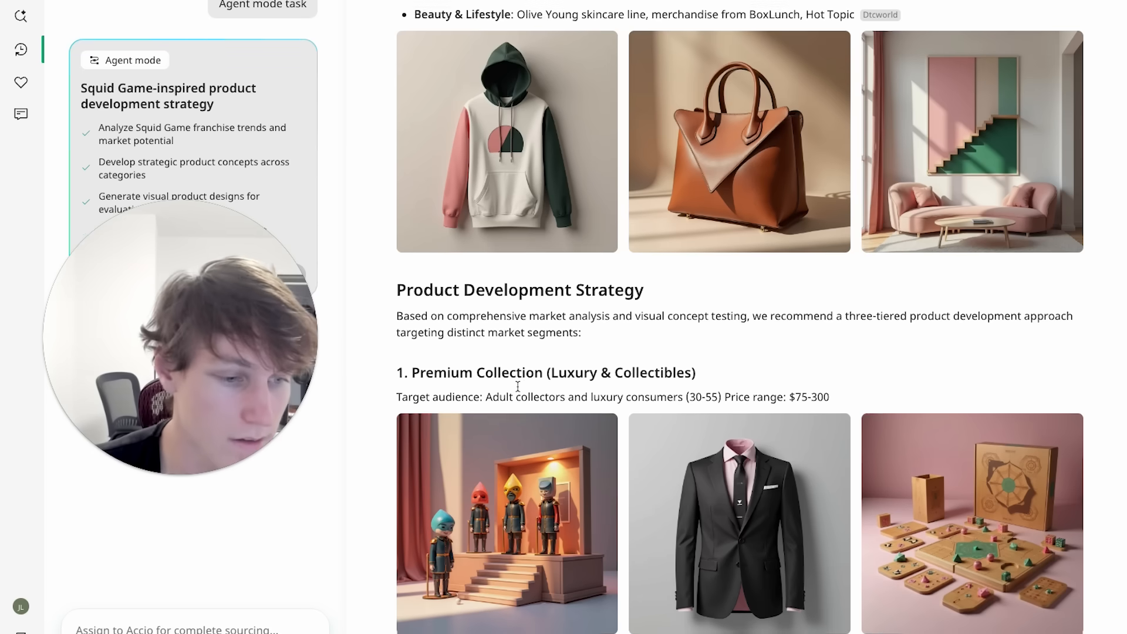
scroll("down", 3)
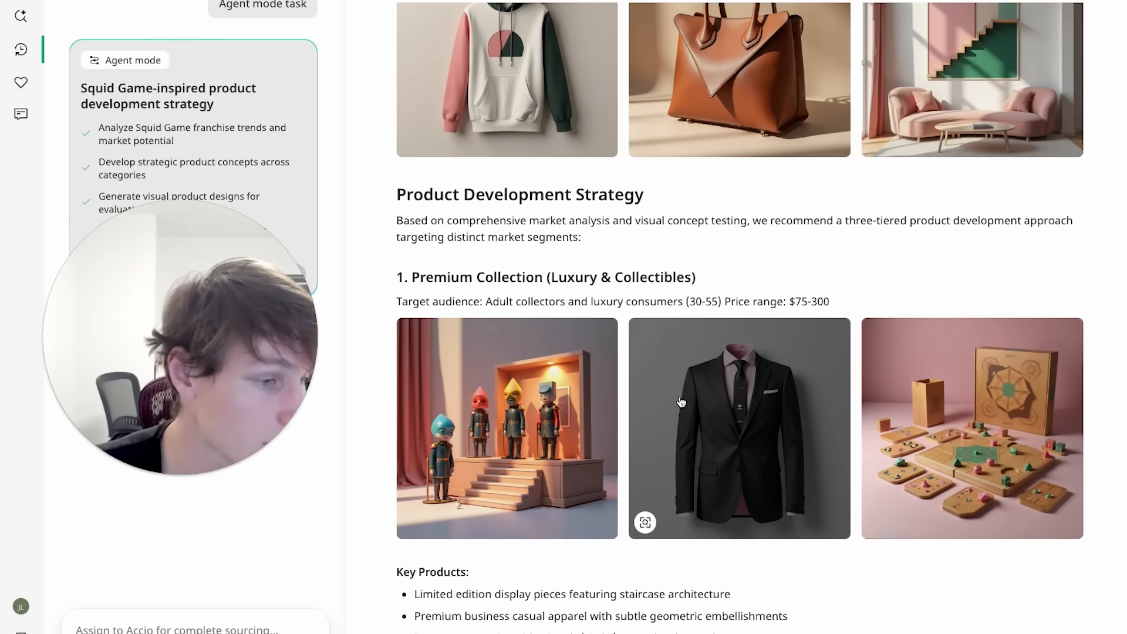
scroll("down", 3)
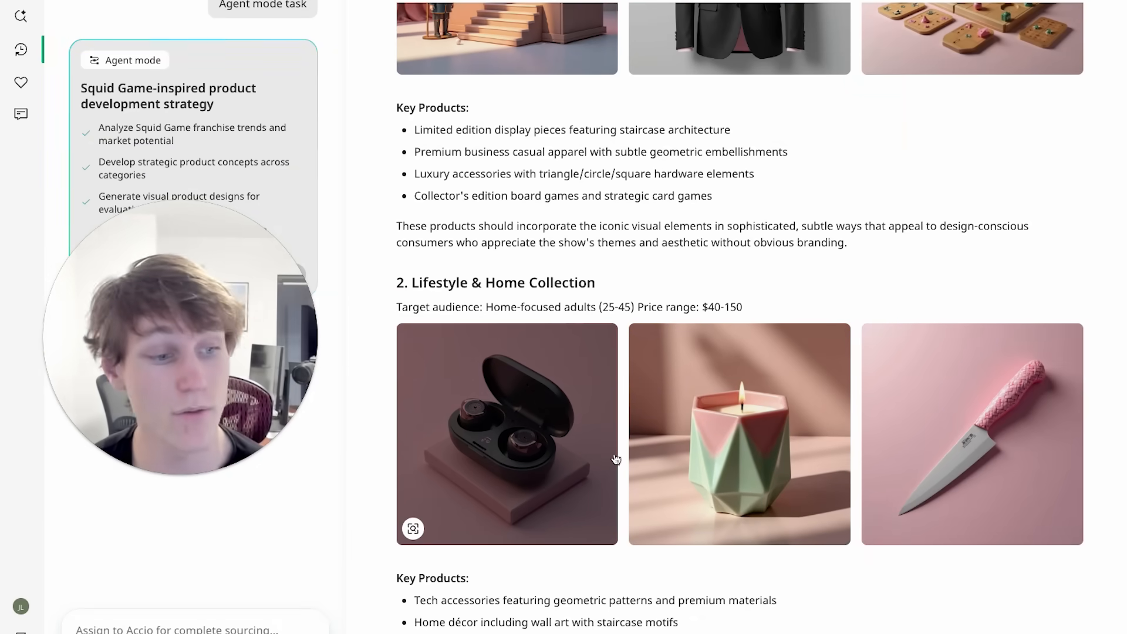
scroll("down", 3)
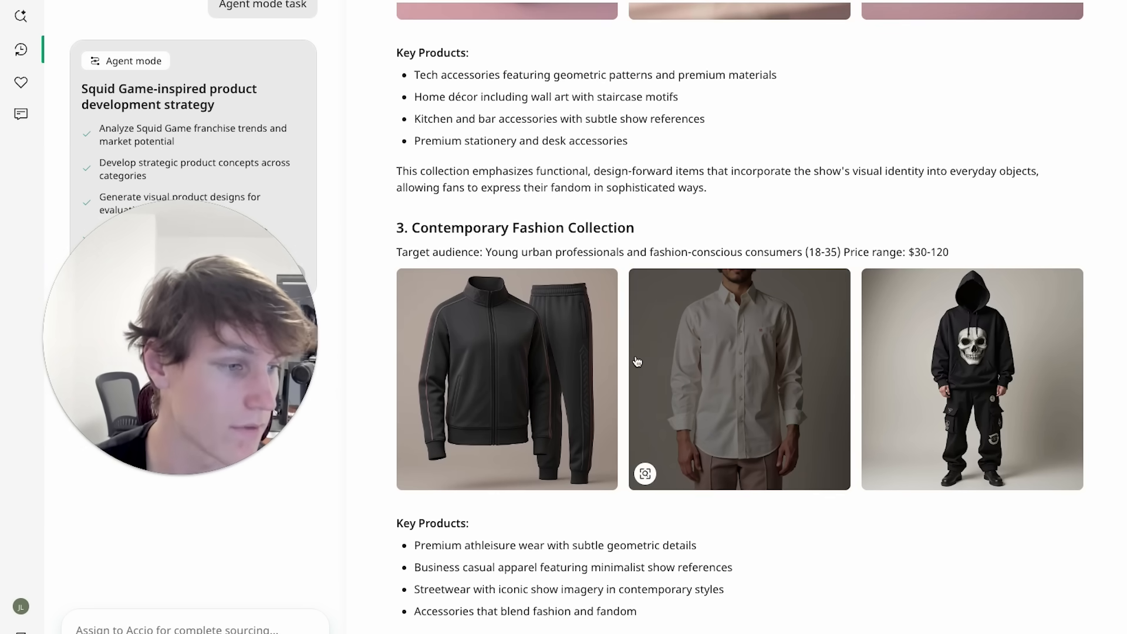
scroll("down", 3)
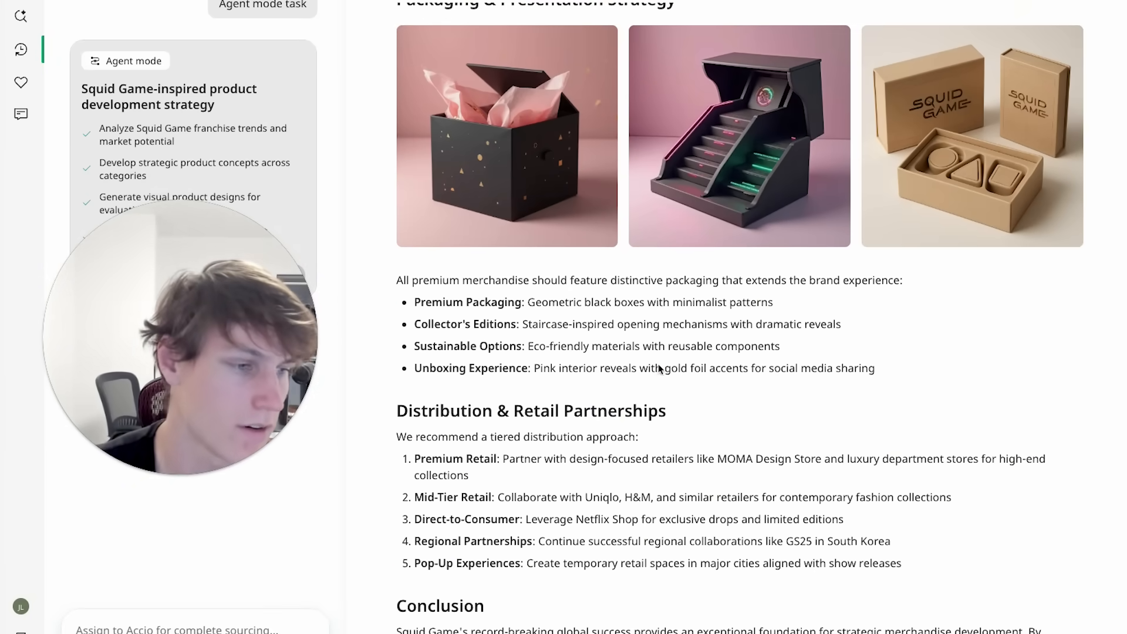
scroll("down", 3)
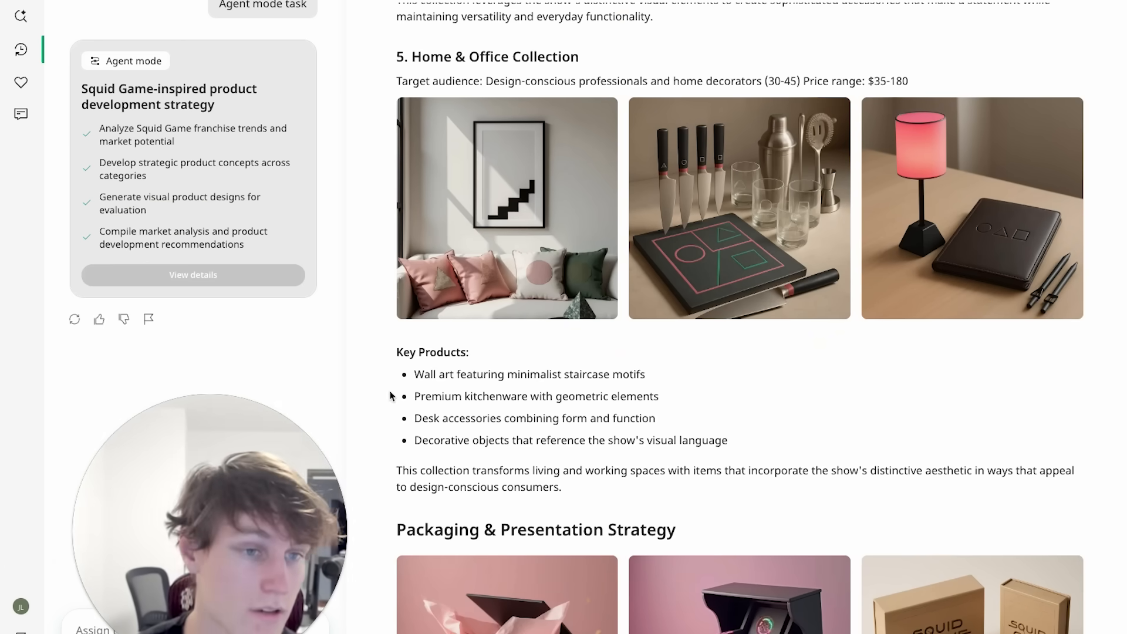
Scroll back over the illustrated product collections in the report.
scroll("up", 3)
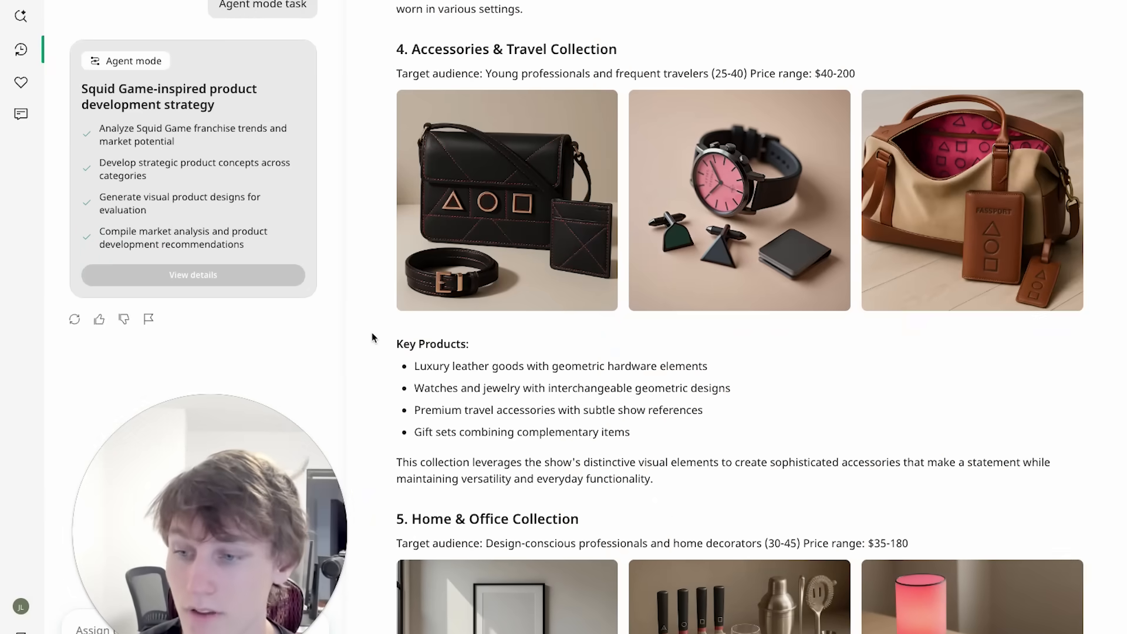
scroll("down", 3)
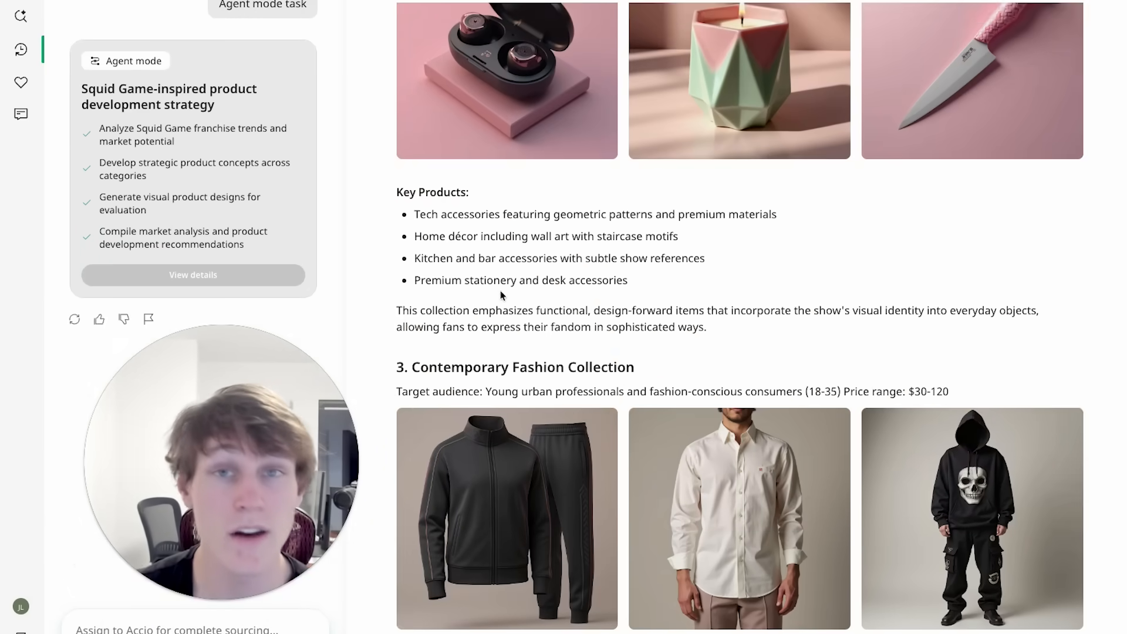
scroll("down", 3)
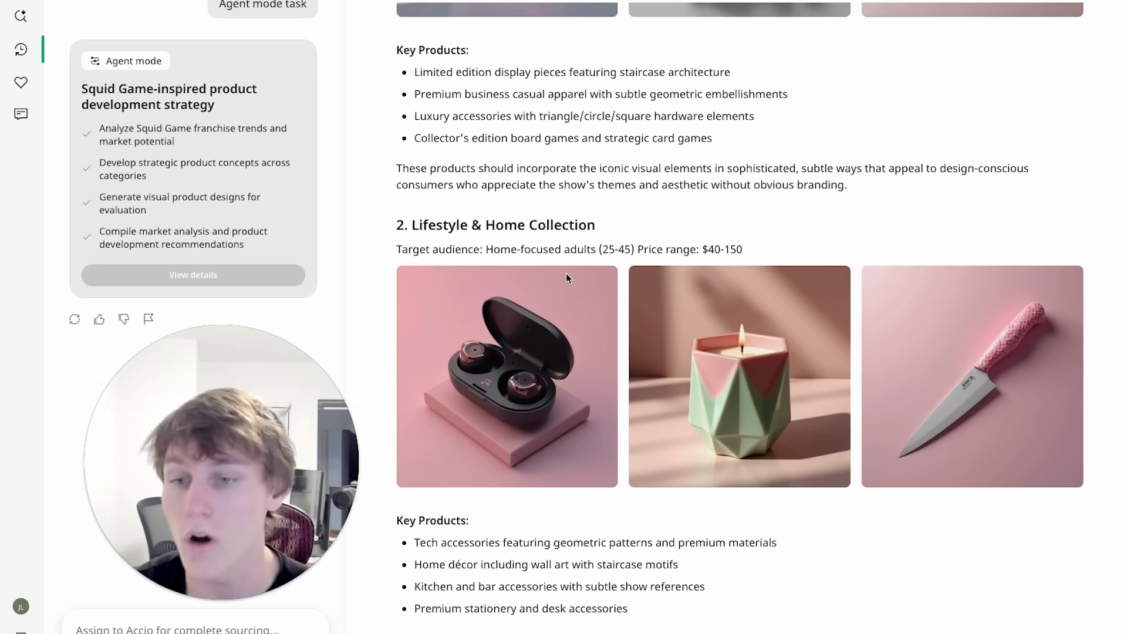
mouse_move(800, 277)
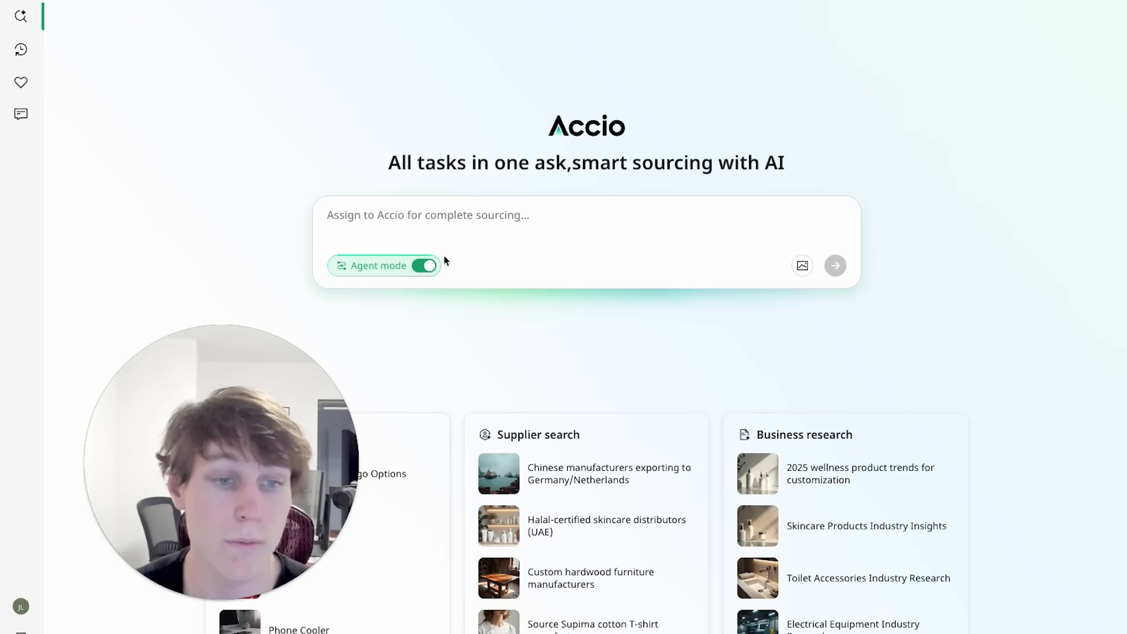
Enter the eco-friendly skincare packaging prompt for US/EU markets, highlight the supplier part, and submit it.
type("I need eco-friendly packaging for my skincare line to ship to the US and EU markets which have different regulations. Please break down these regulations and analyze the market, provide unique eco-friendly packaging design, find the right supplier, and even send an inquiry on behalf of me.")
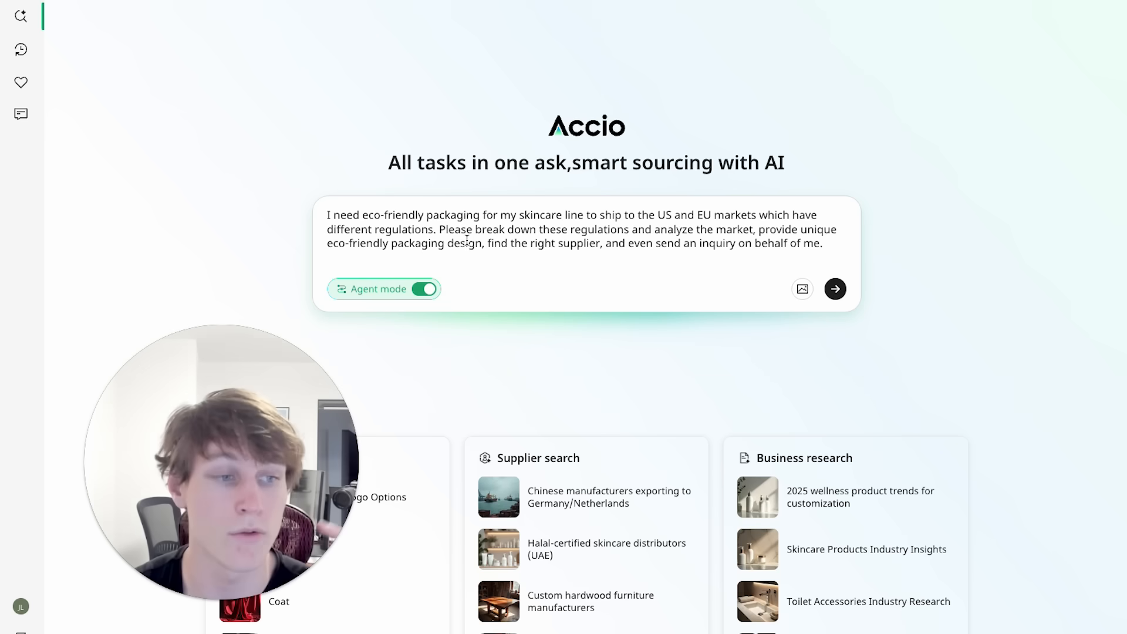
left_click_drag(520, 243, 823, 243)
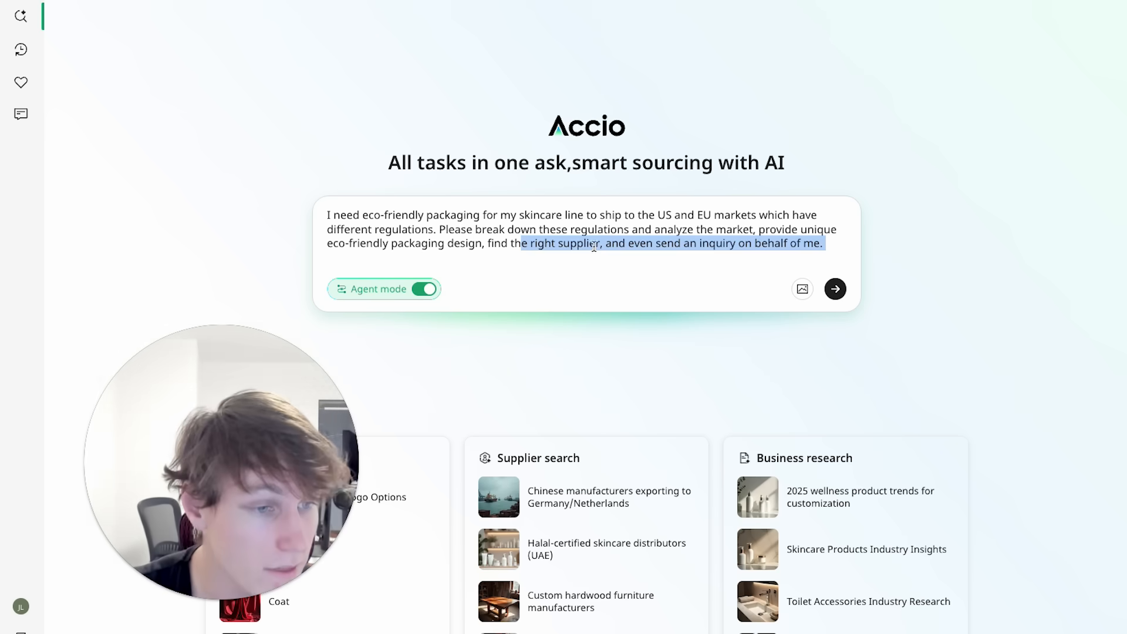
left_click(834, 288)
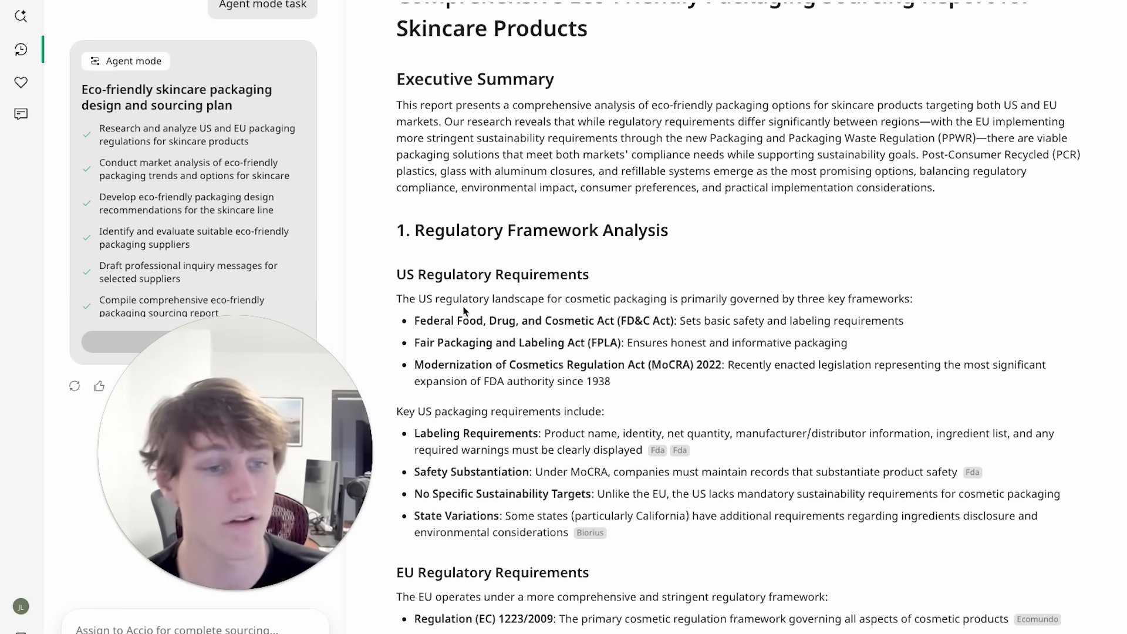
double_click(492, 249)
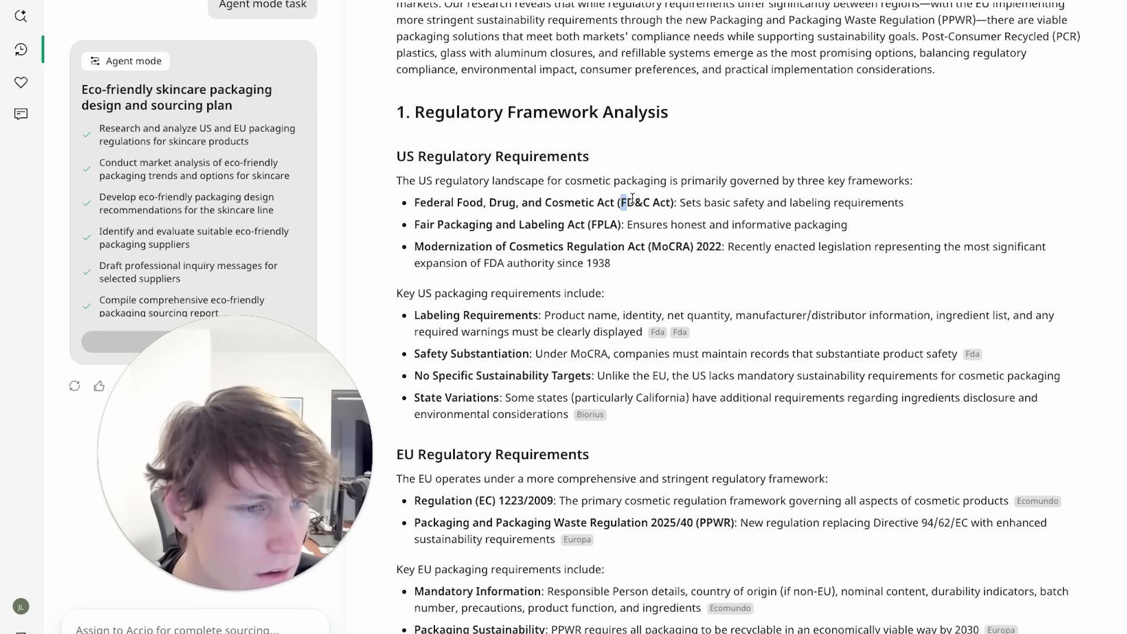
scroll("down", 3)
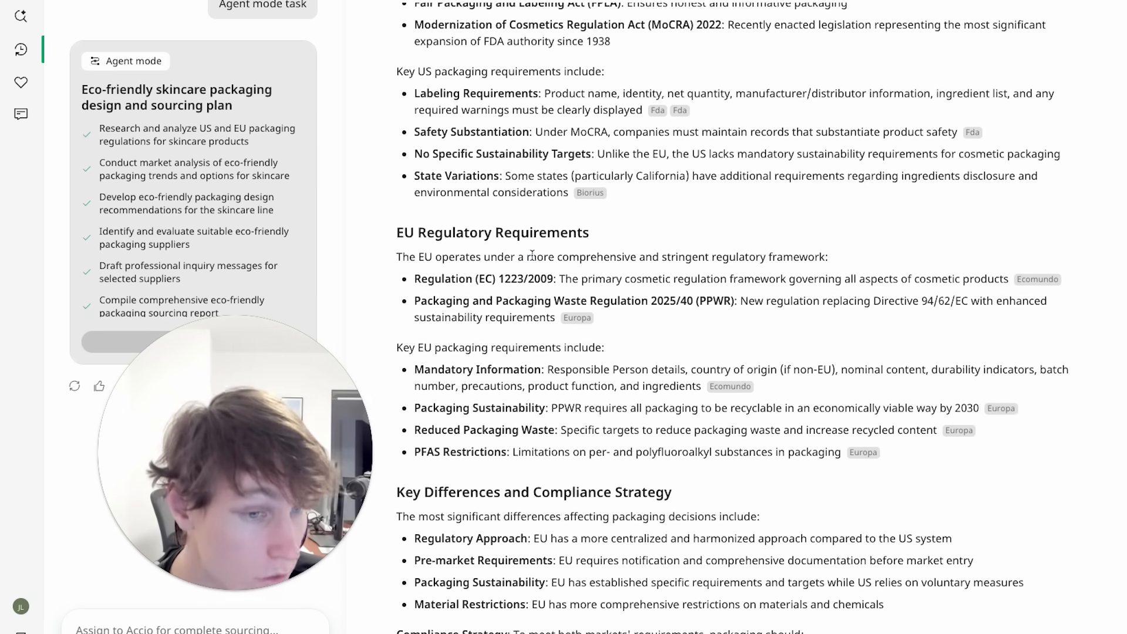
scroll("down", 3)
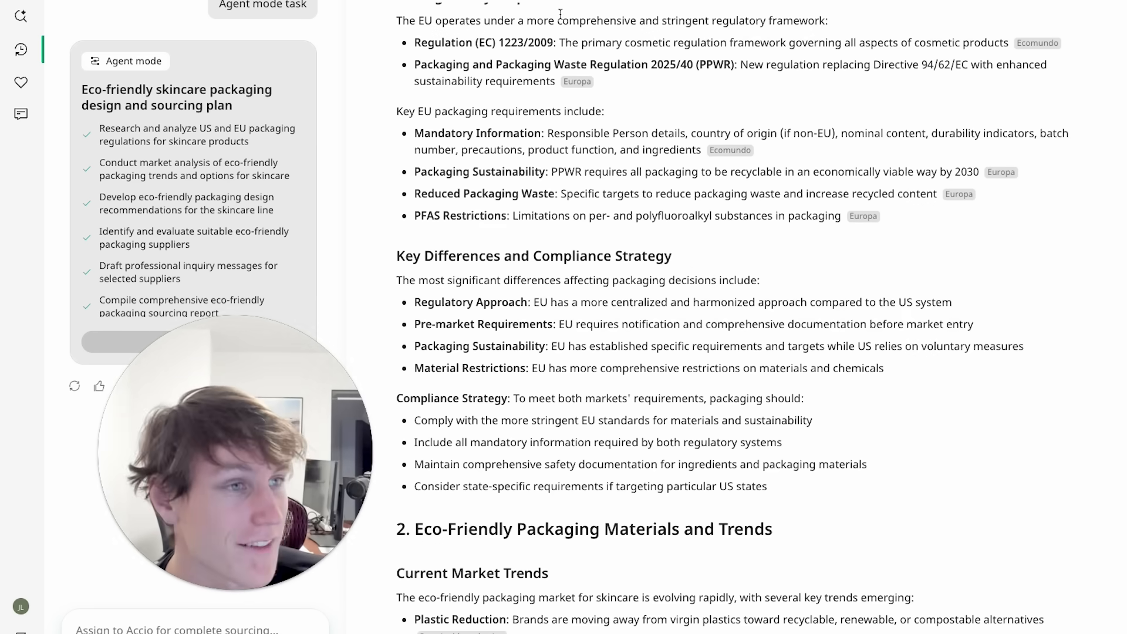
scroll("down", 3)
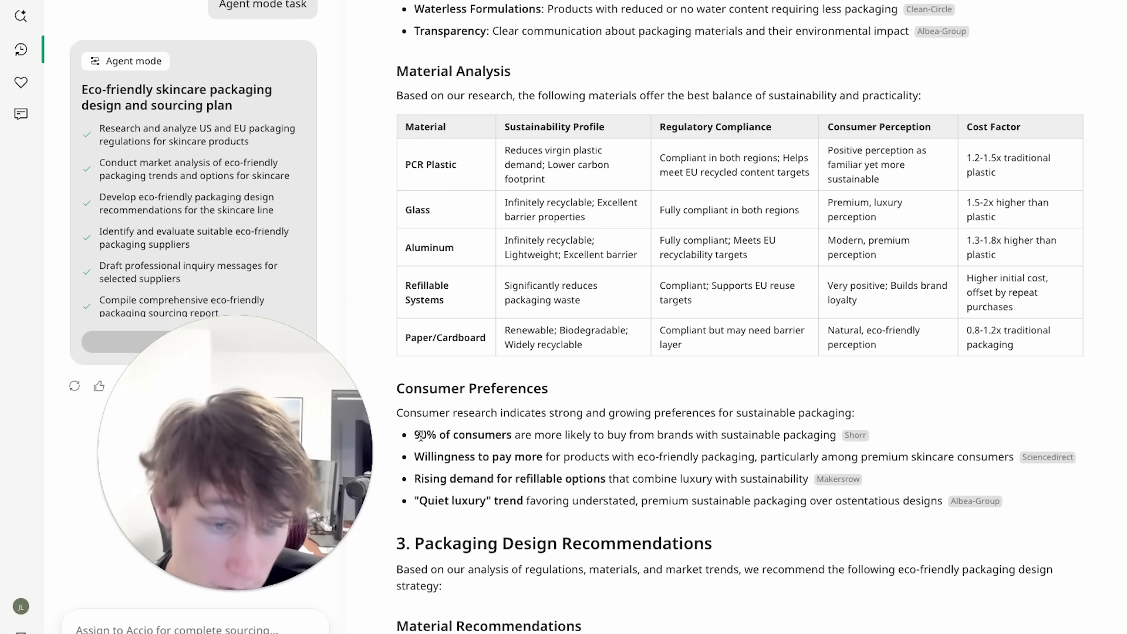
left_click_drag(414, 434, 631, 456)
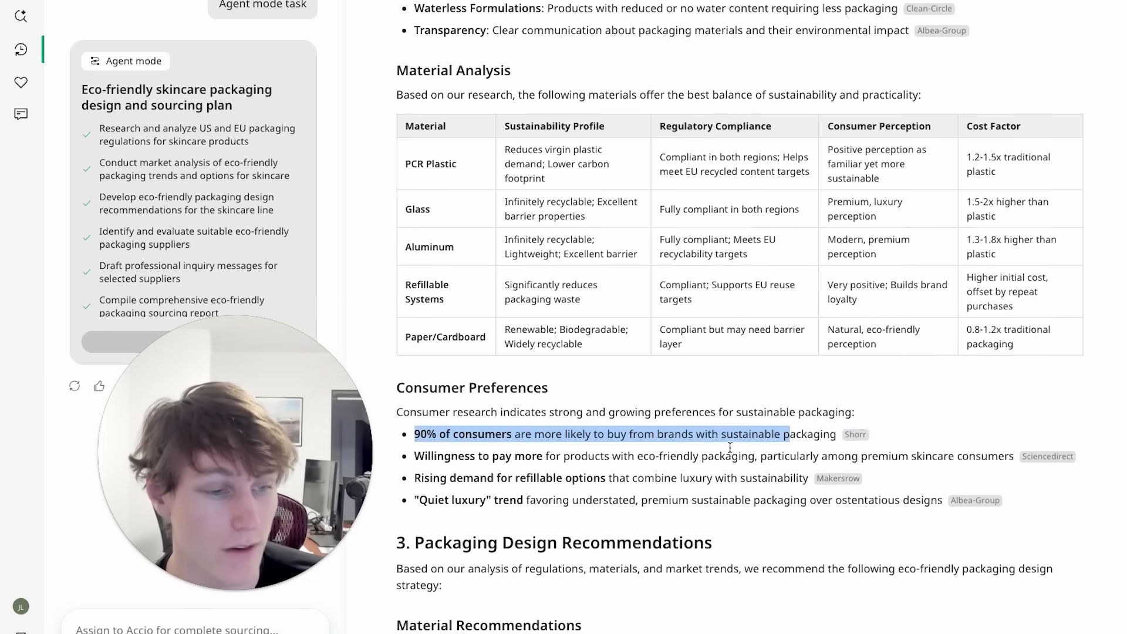
scroll("down", 3)
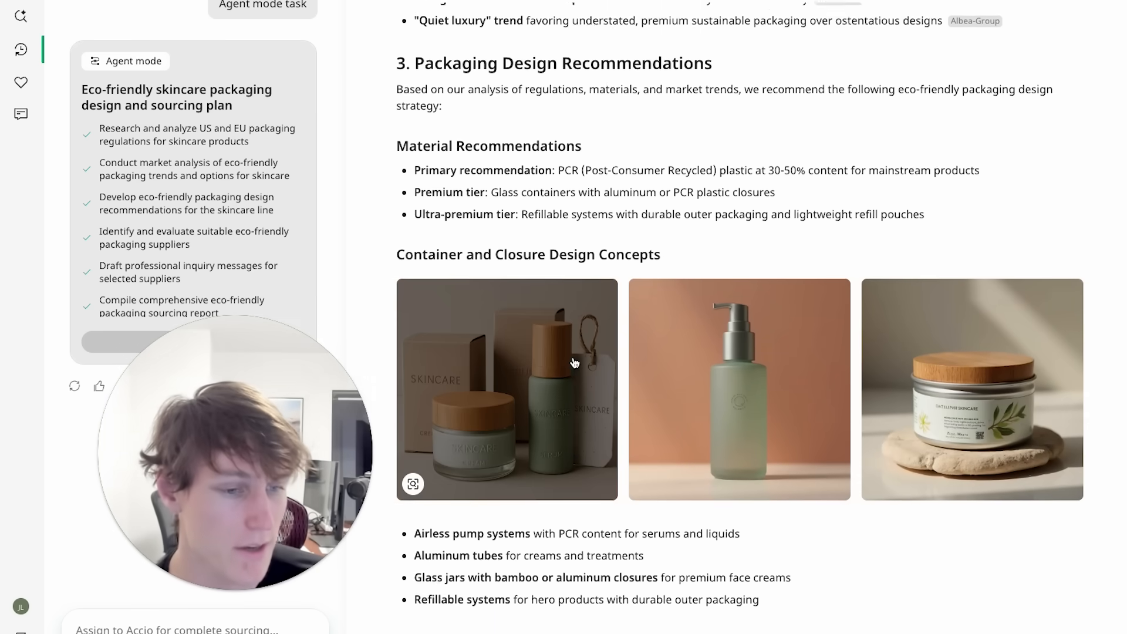
scroll("down", 3)
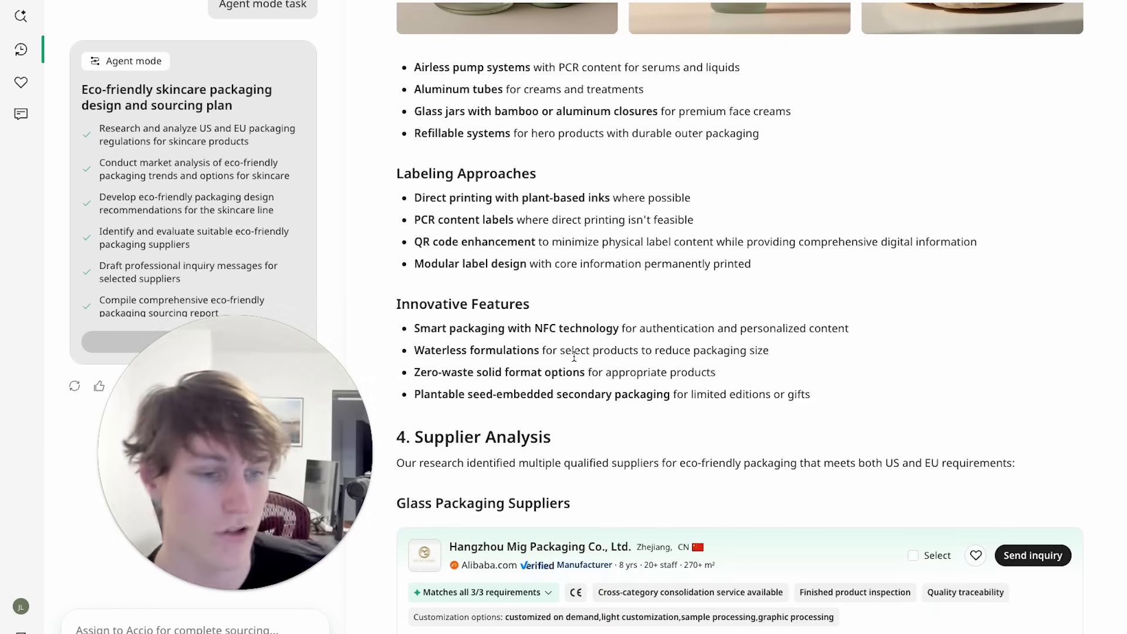
left_click_drag(415, 327, 809, 394)
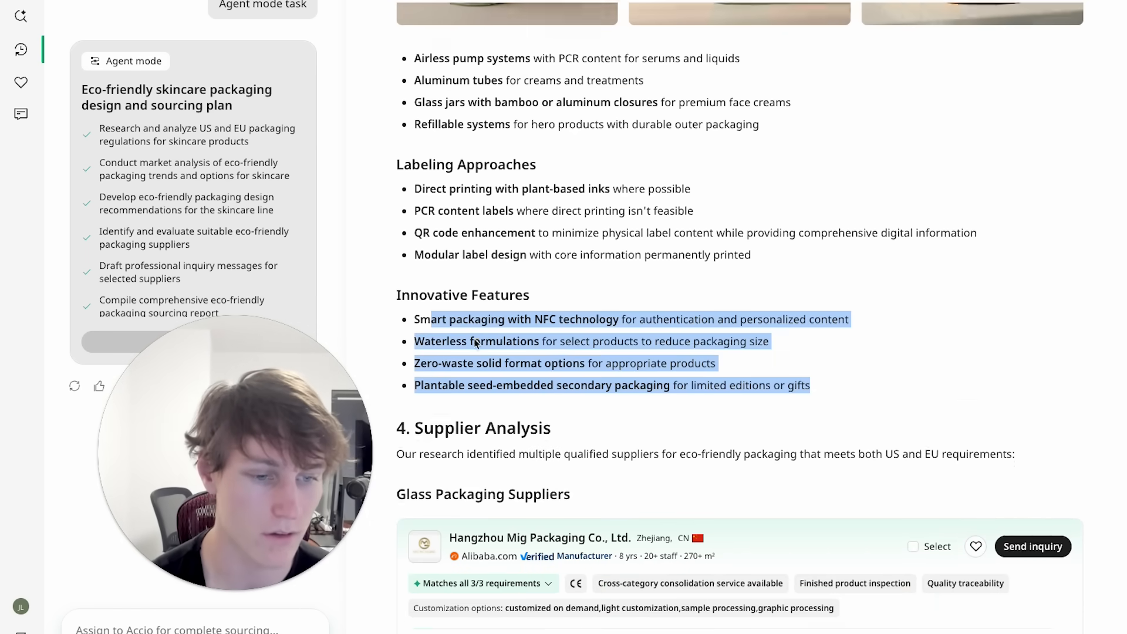
scroll("down", 3)
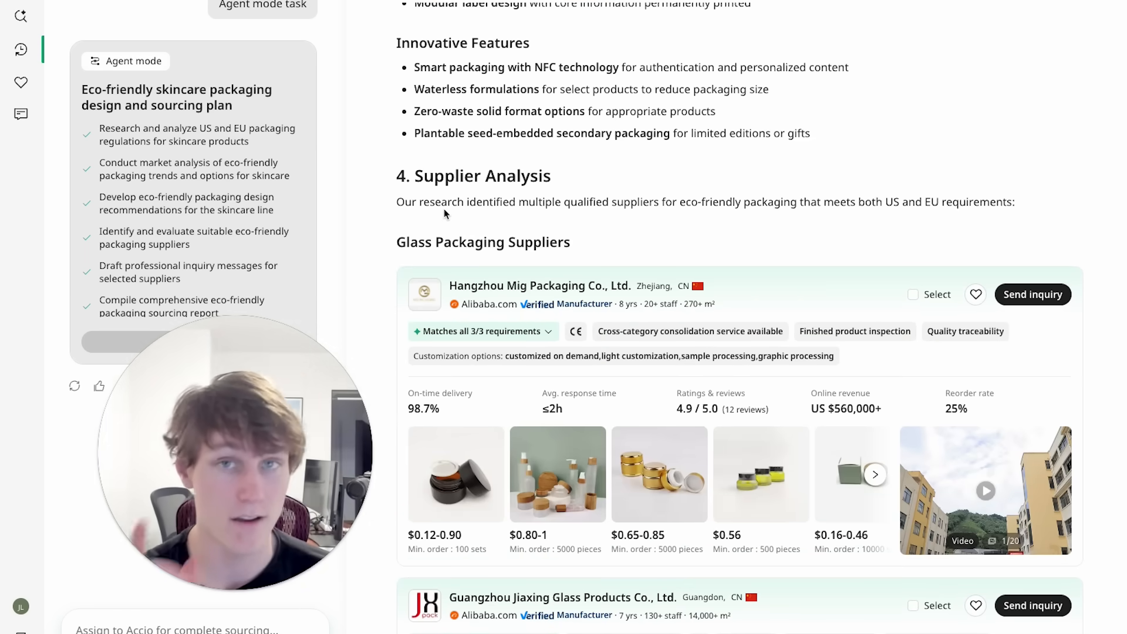
mouse_move(439, 108)
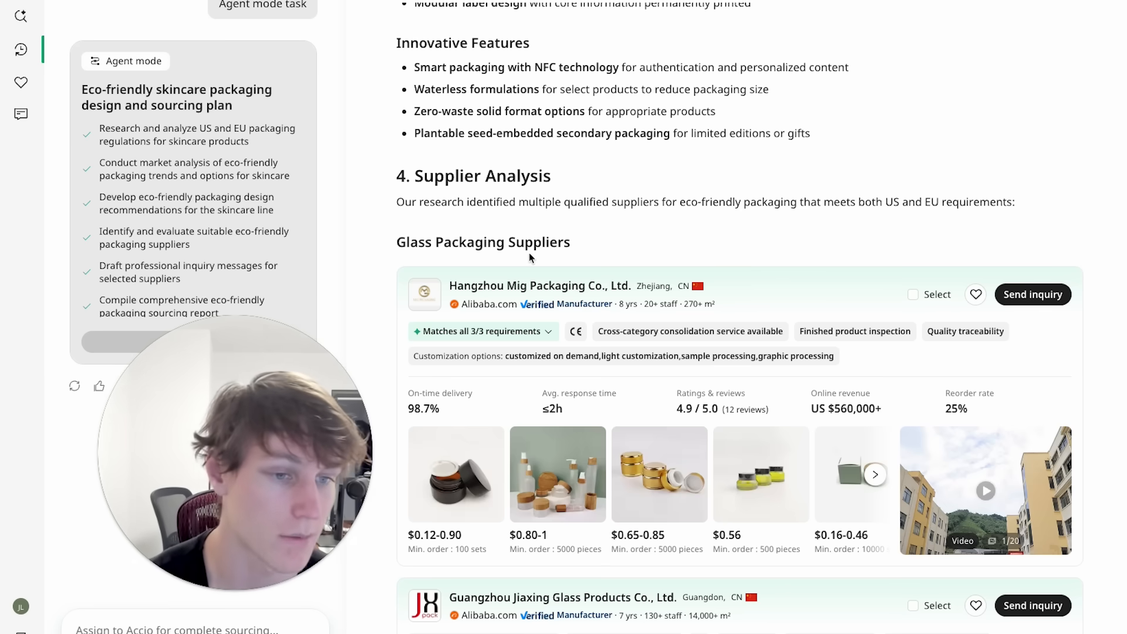
scroll("down", 3)
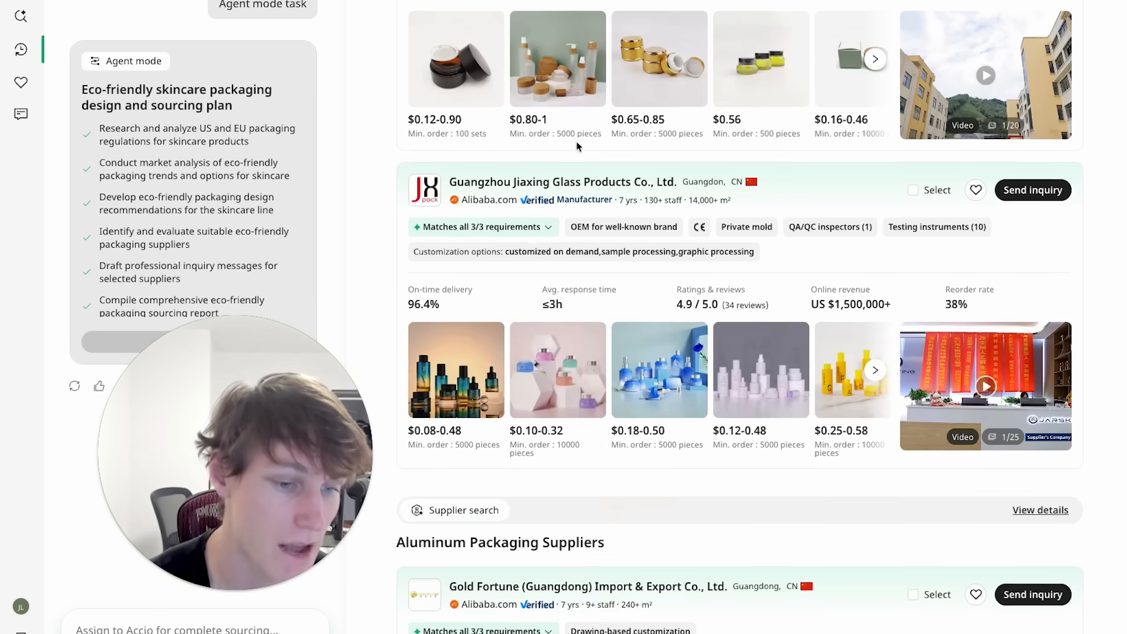
scroll("down", 3)
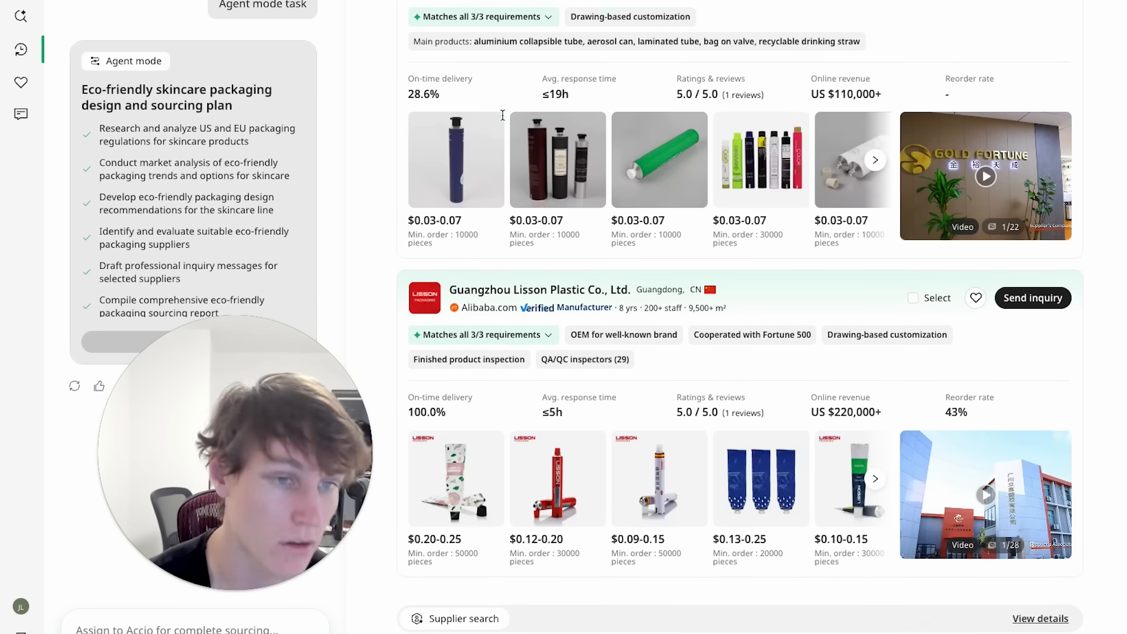
scroll("down", 3)
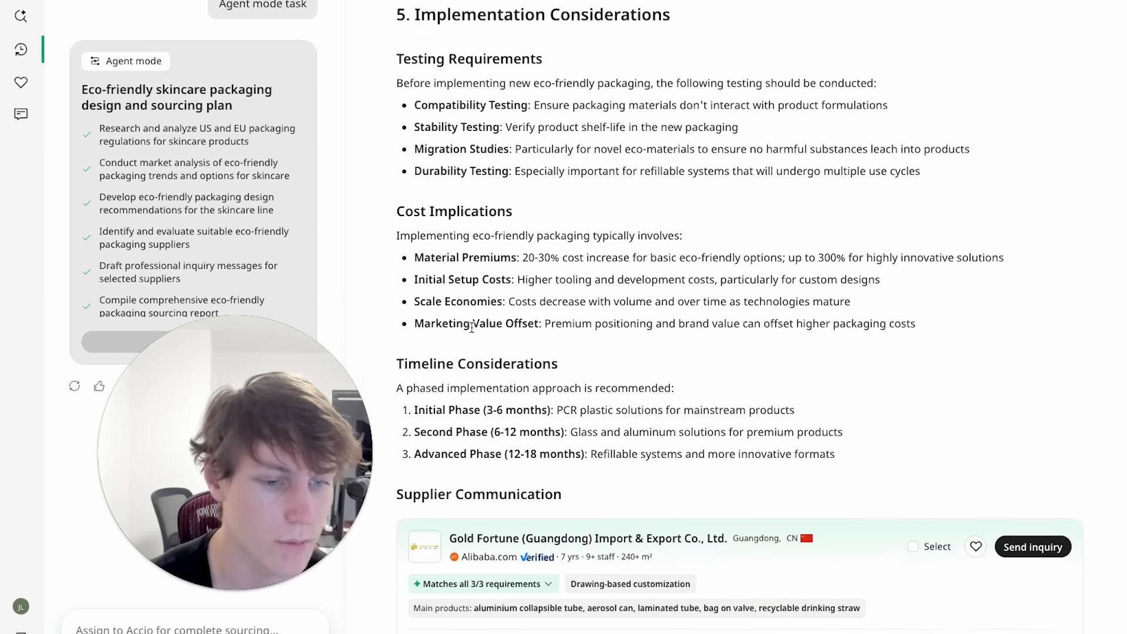
scroll("down", 3)
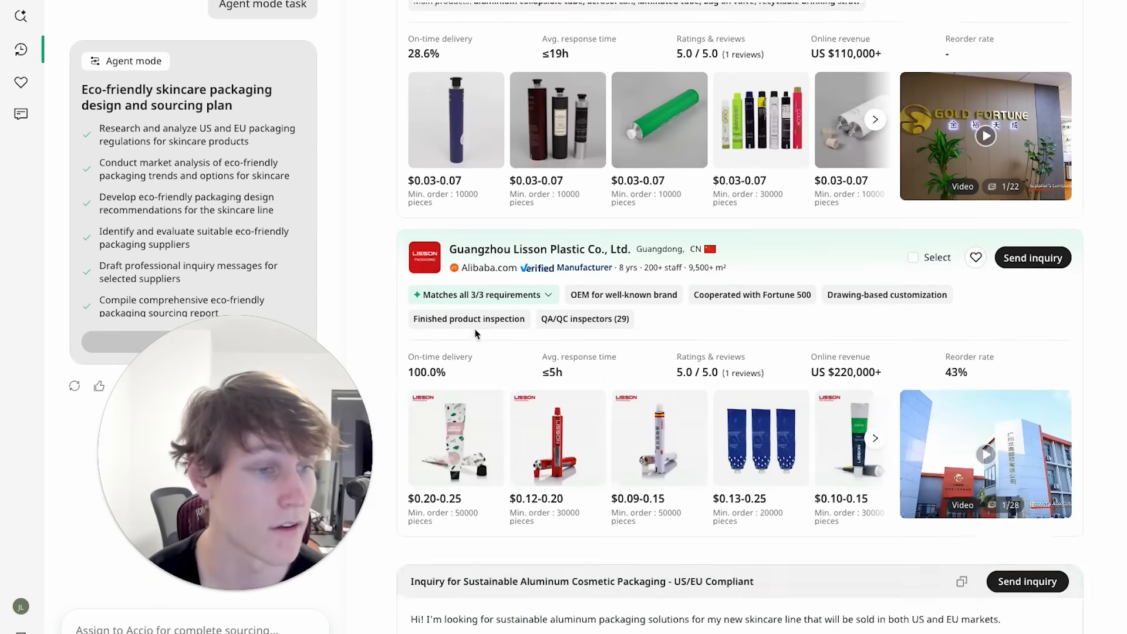
scroll("down", 3)
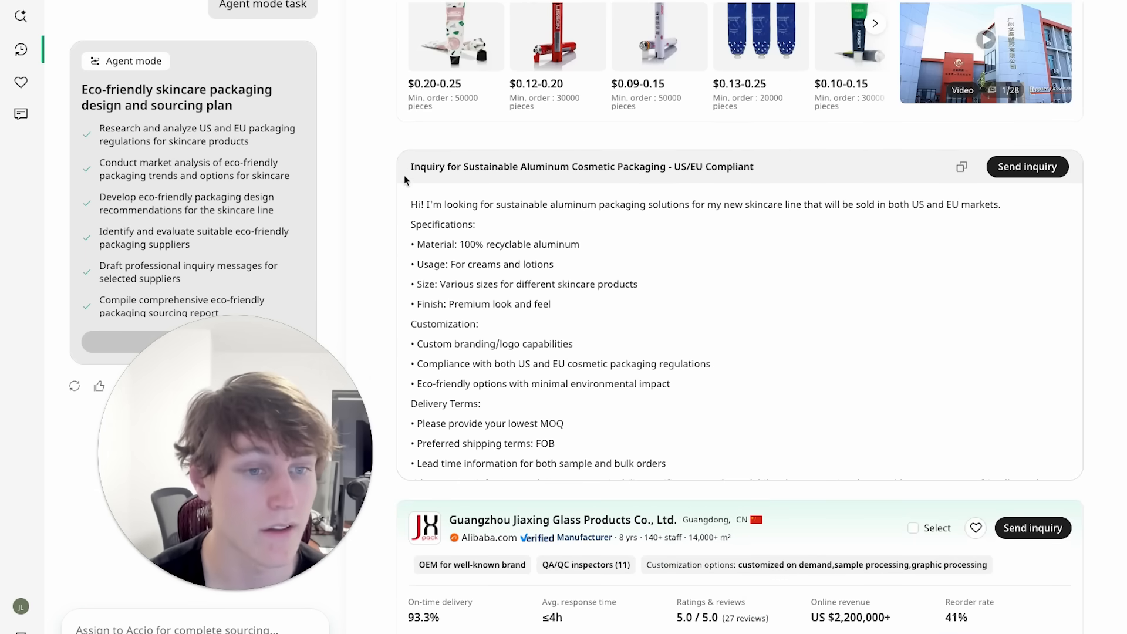
scroll("down", 3)
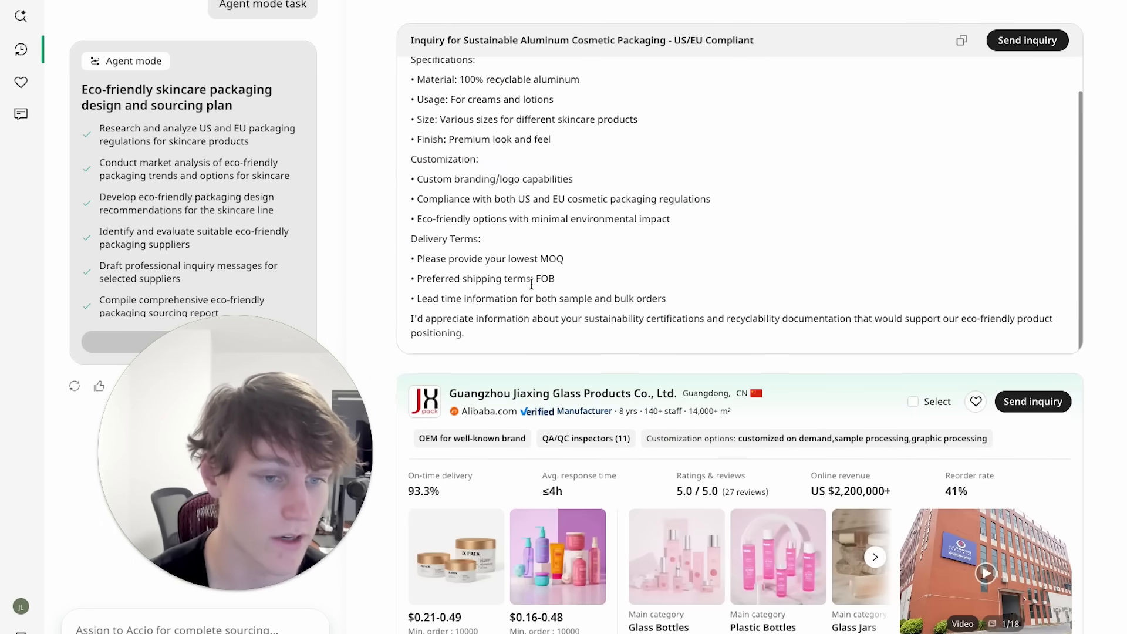
mouse_move(476, 356)
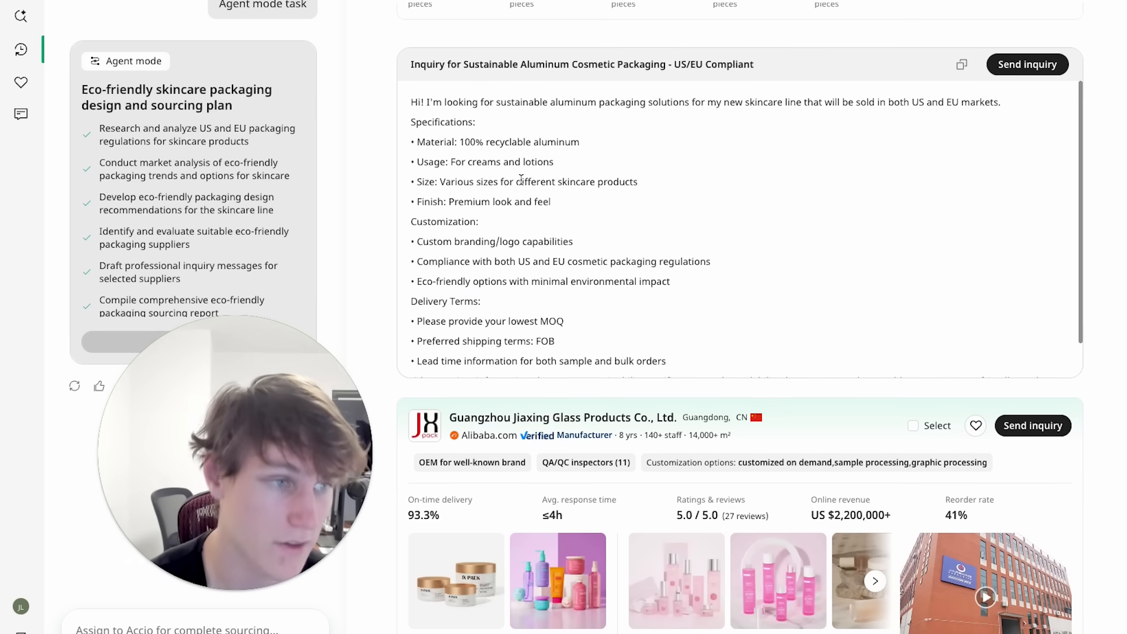
scroll("down", 3)
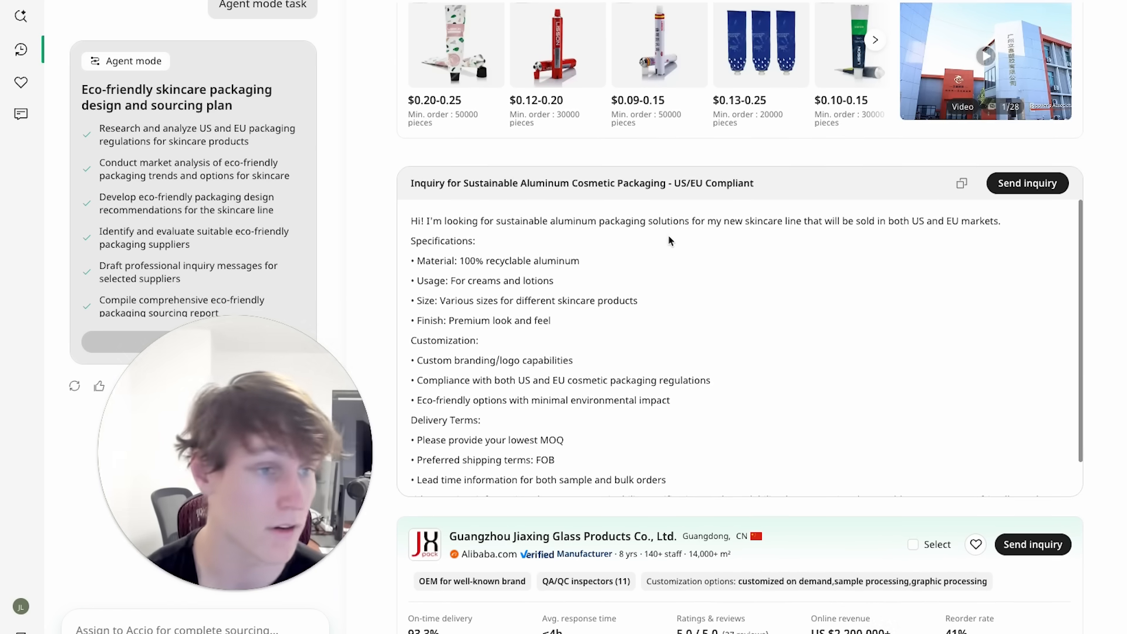
mouse_move(877, 240)
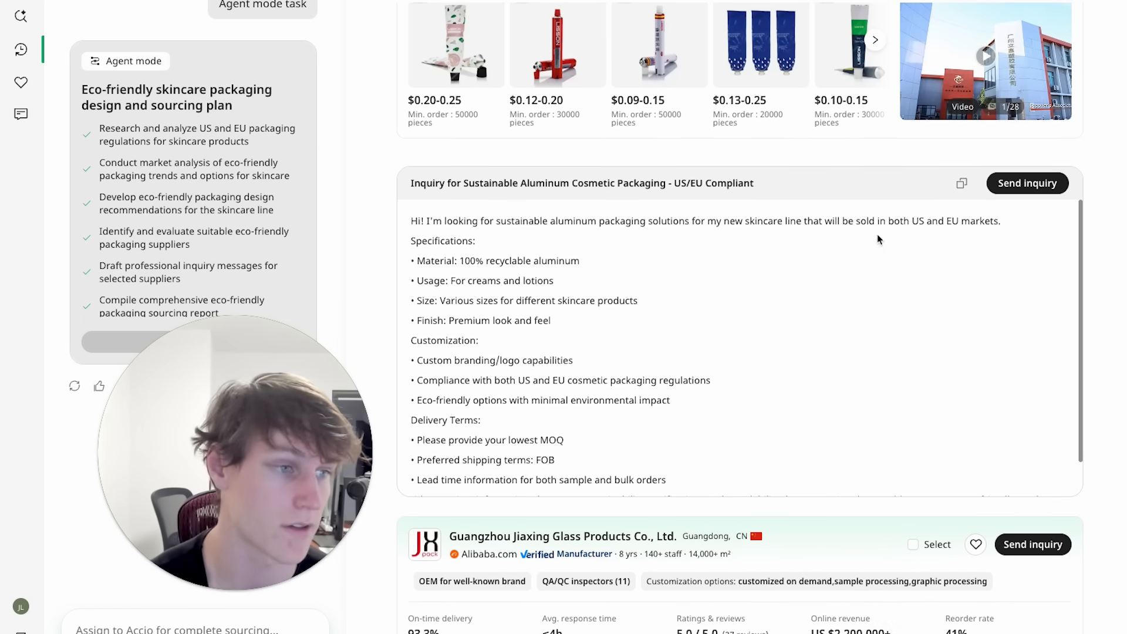
Send the aluminum packaging inquiry to Gold Fortune and Guangzhou Lisson Plastic.
left_click(1026, 183)
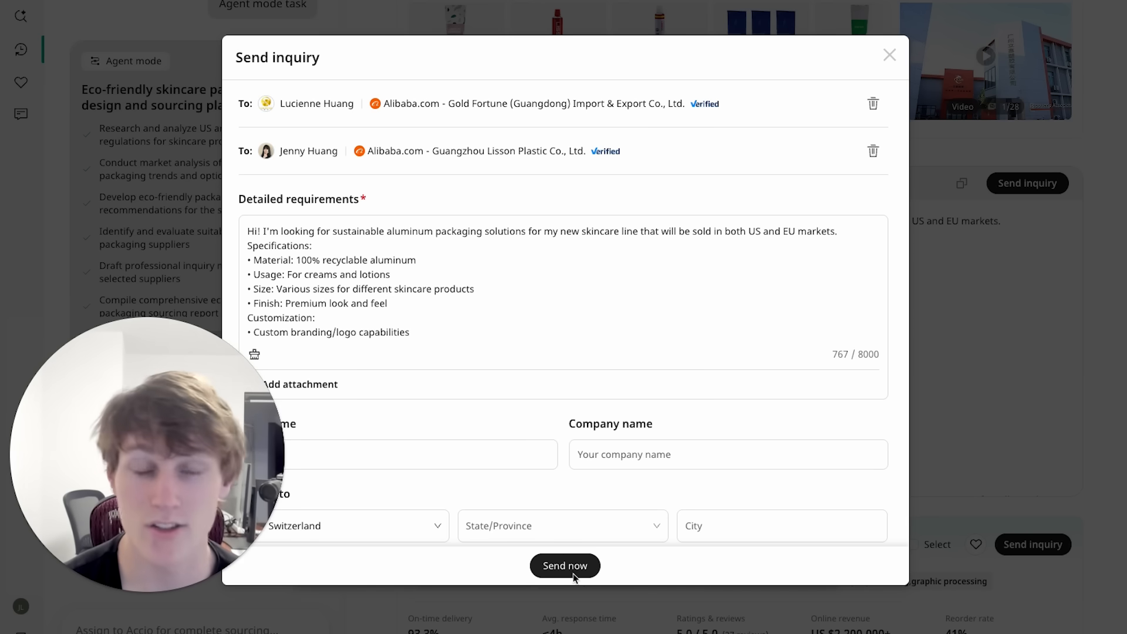
left_click(889, 56)
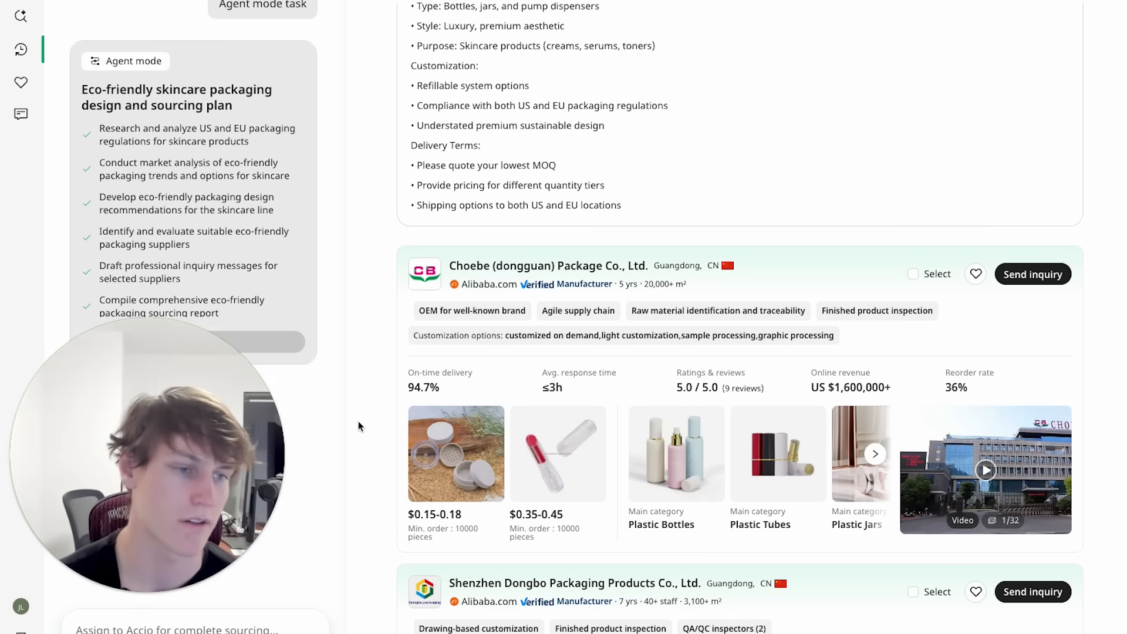
mouse_move(381, 371)
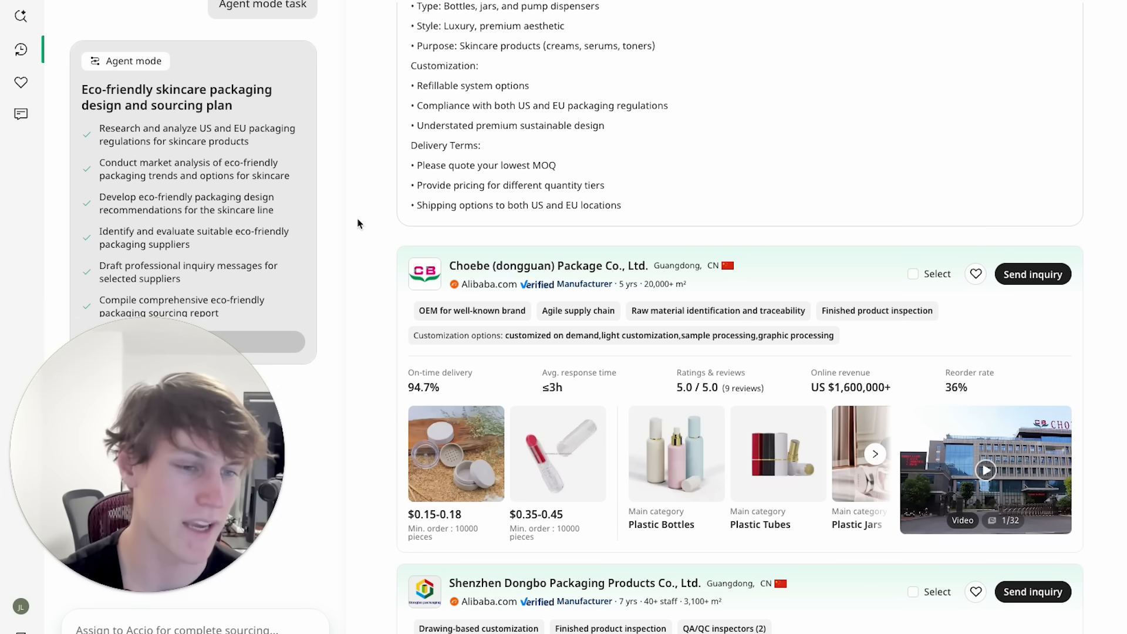
scroll("down", 3)
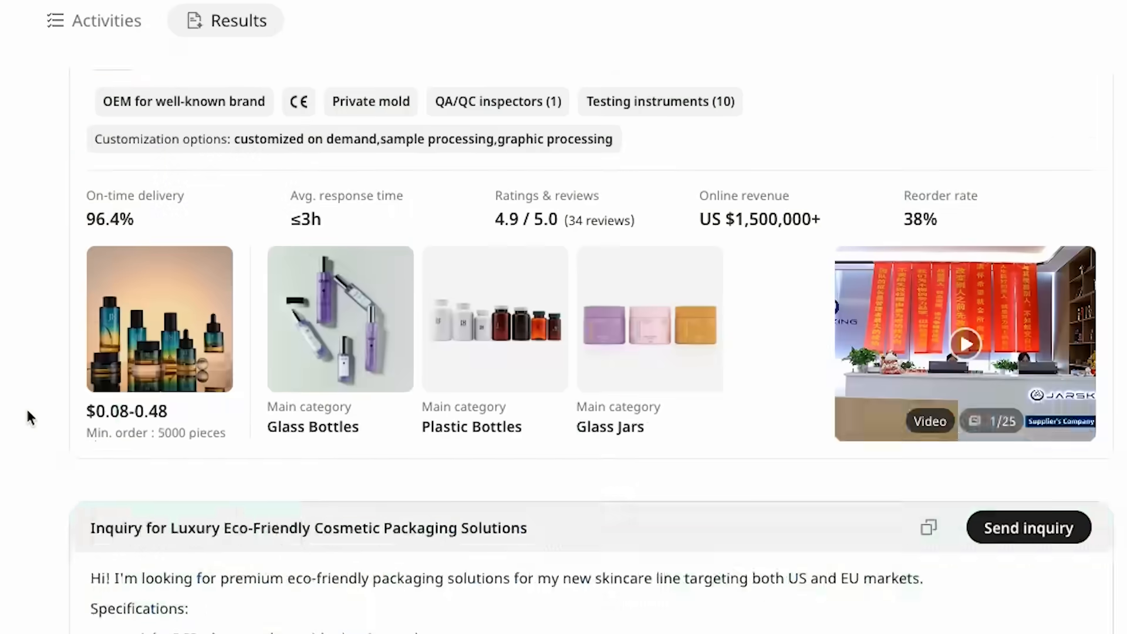
Navigate back to the home page listing example product and supplier searches.
scroll("down", 3)
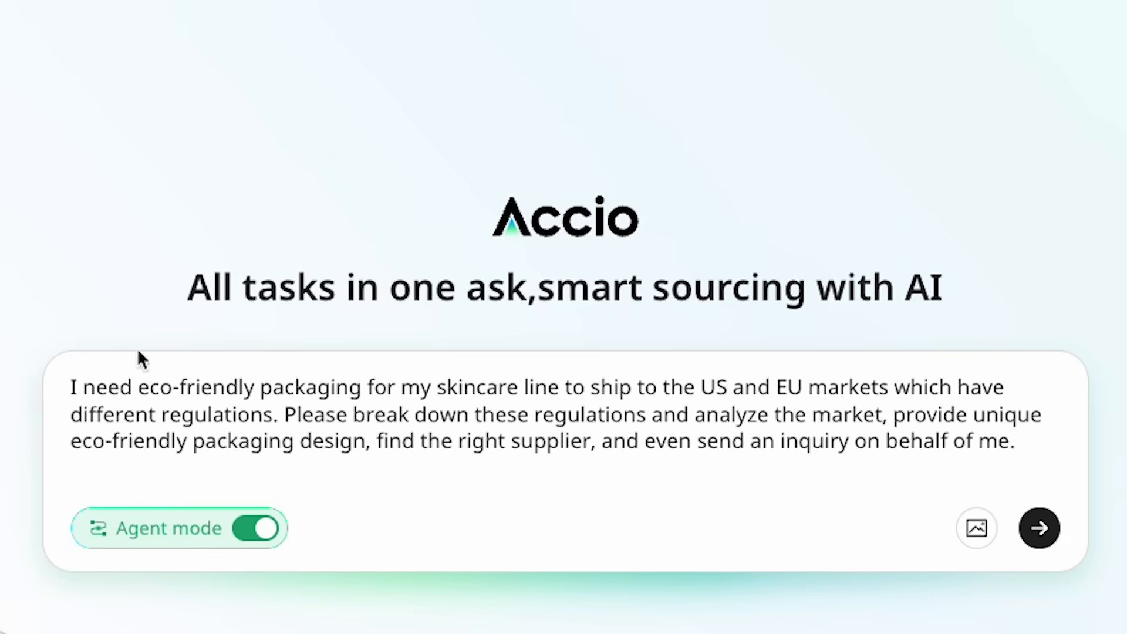
left_click(1038, 527)
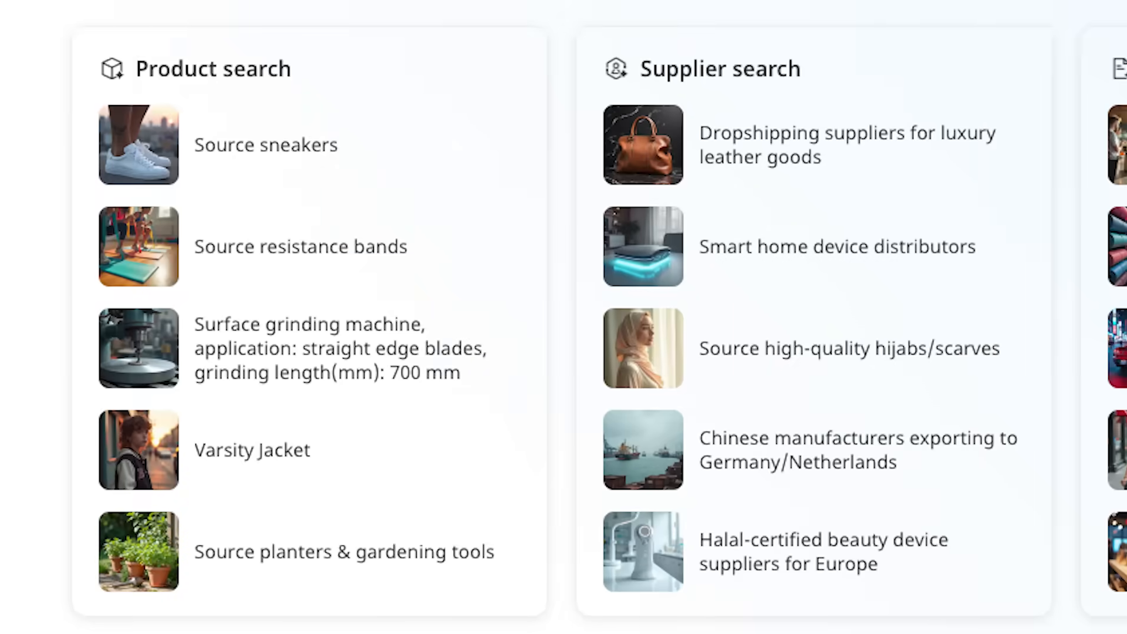
scroll("right", 3)
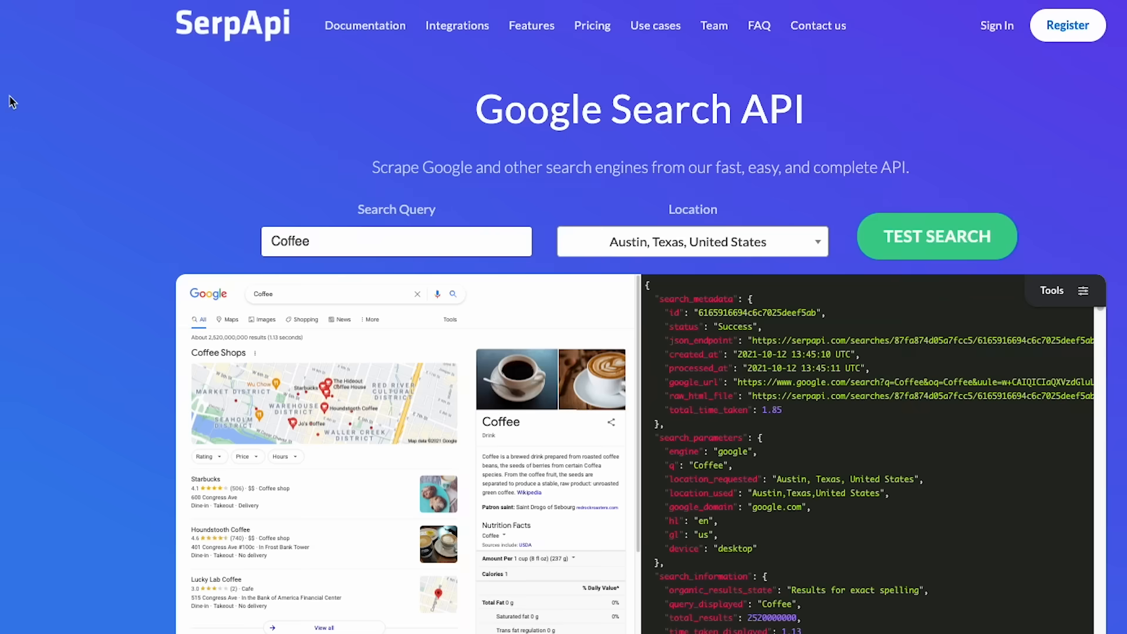
mouse_move(163, 153)
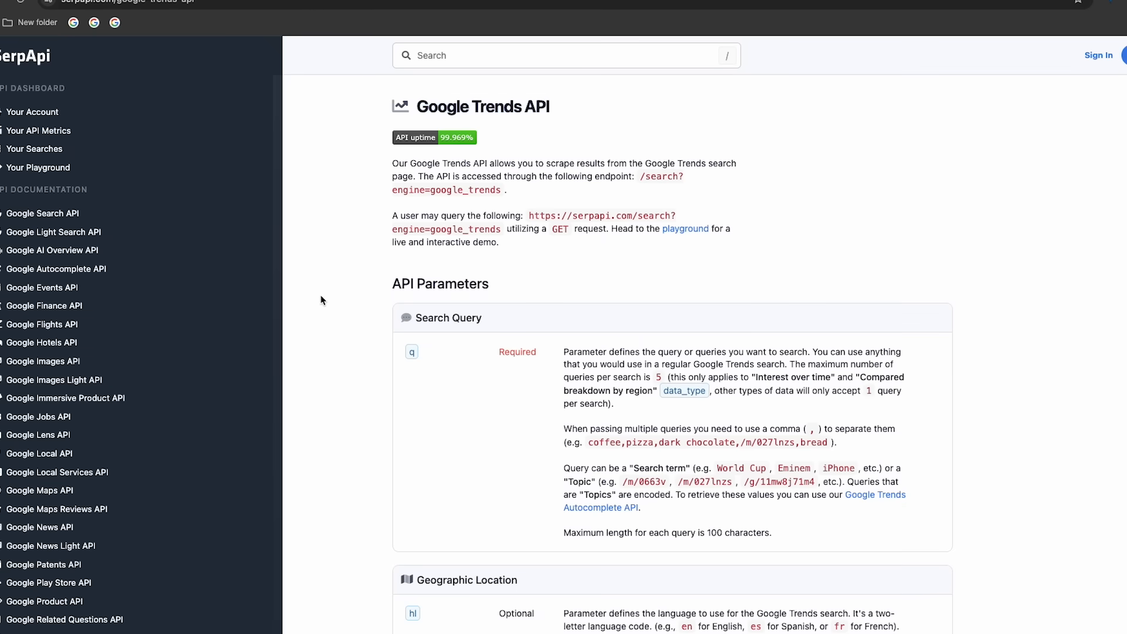
Scroll the SerpApi docs sidebar toward the Google Trends API page.
scroll("down", 3)
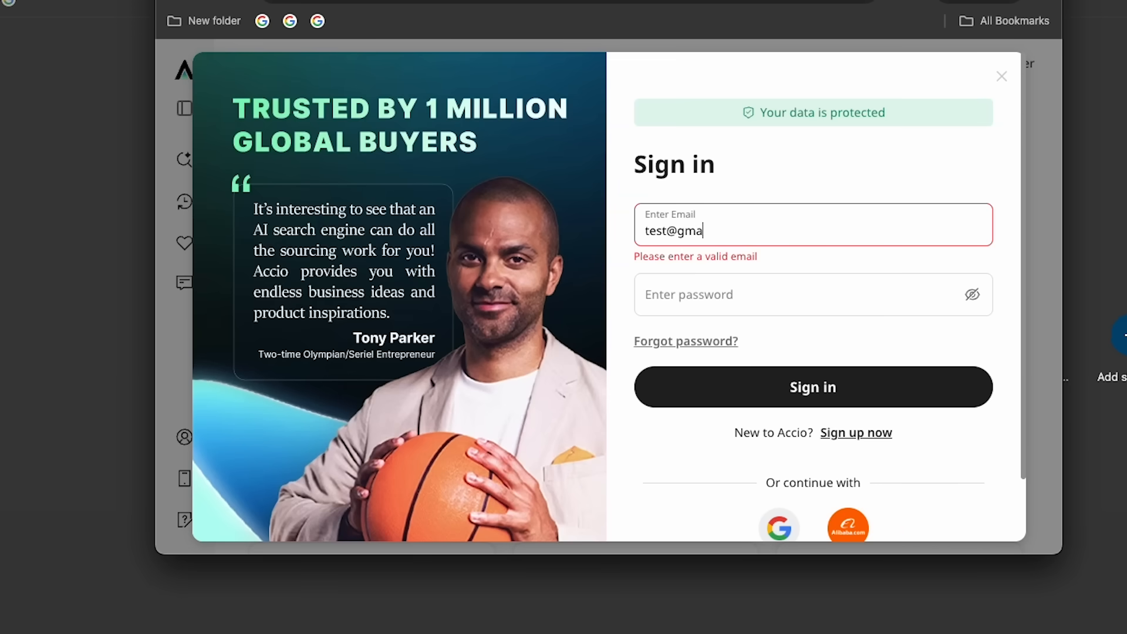
Sign in with the entered password and land on the hot US e-commerce sourcing plan chat.
type("••••••••")
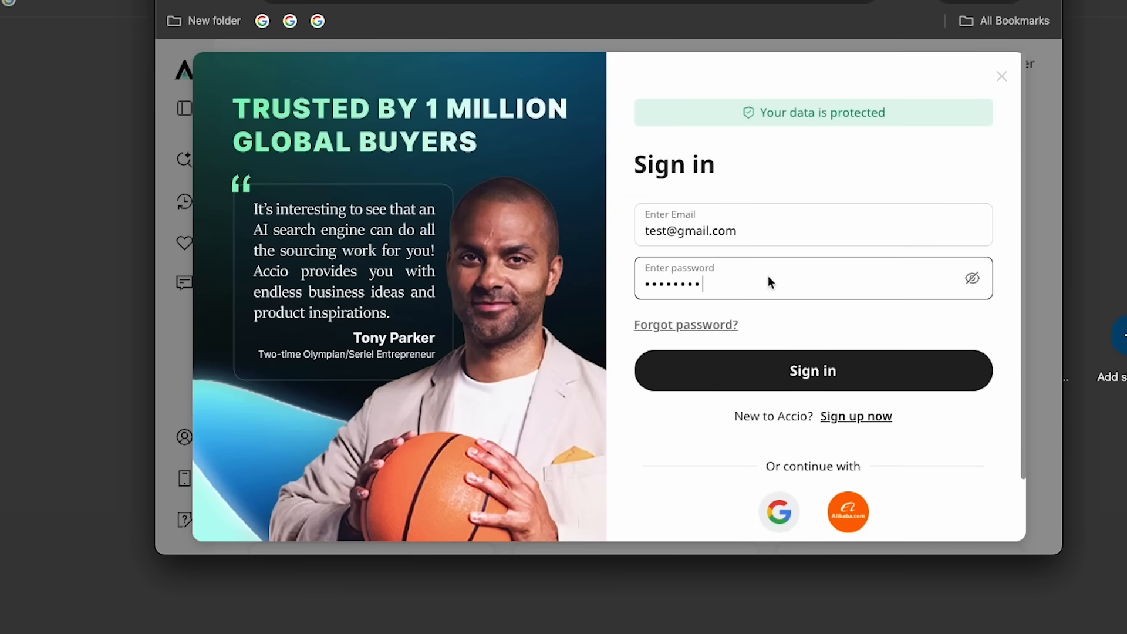
left_click(812, 370)
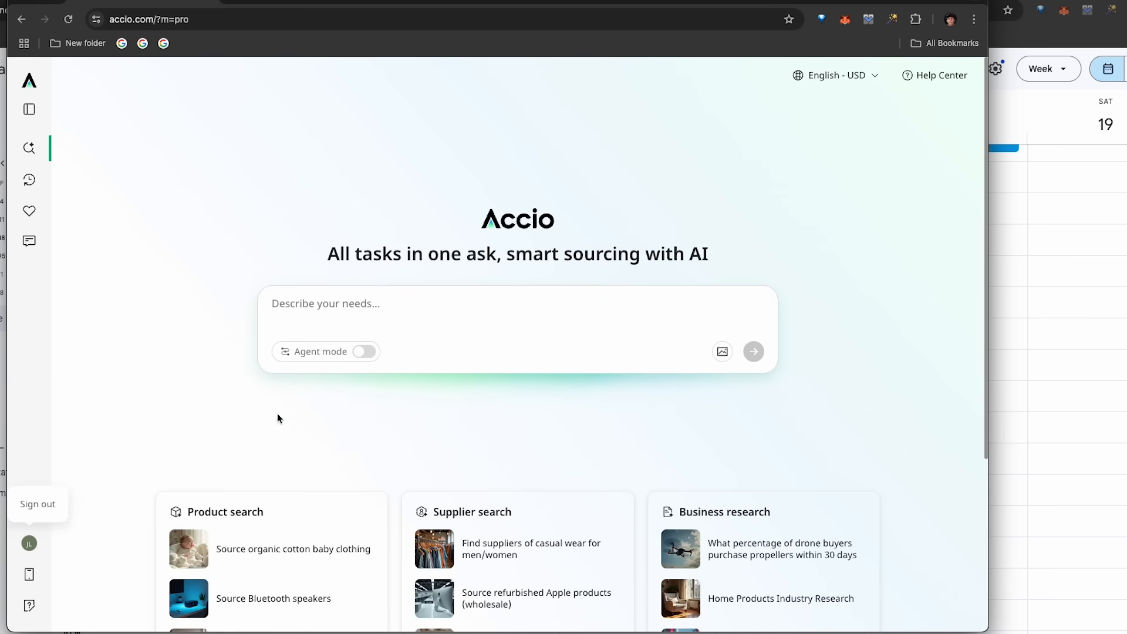
left_click(365, 352)
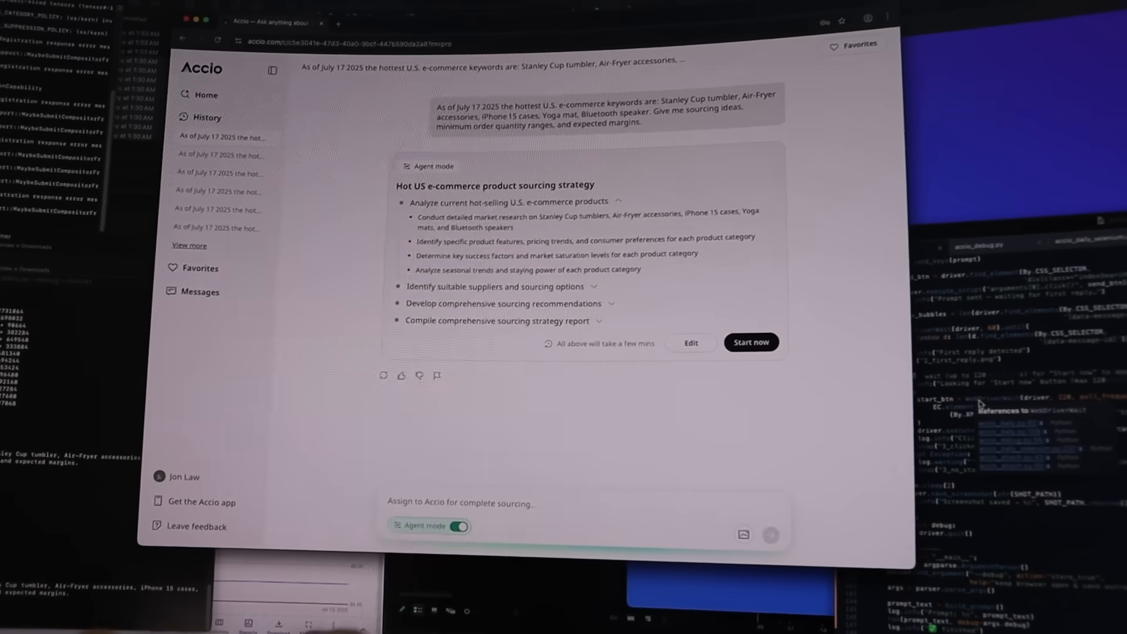
Start the agent task and view the finished report ranking five product categories by margin.
left_click(750, 342)
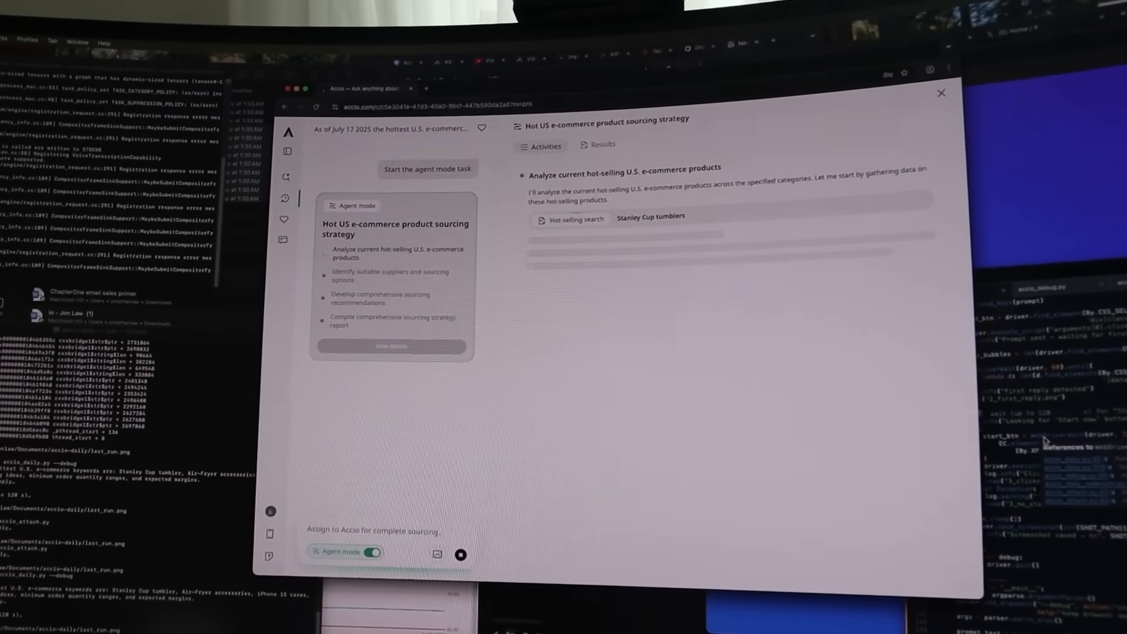
scroll("down", 3)
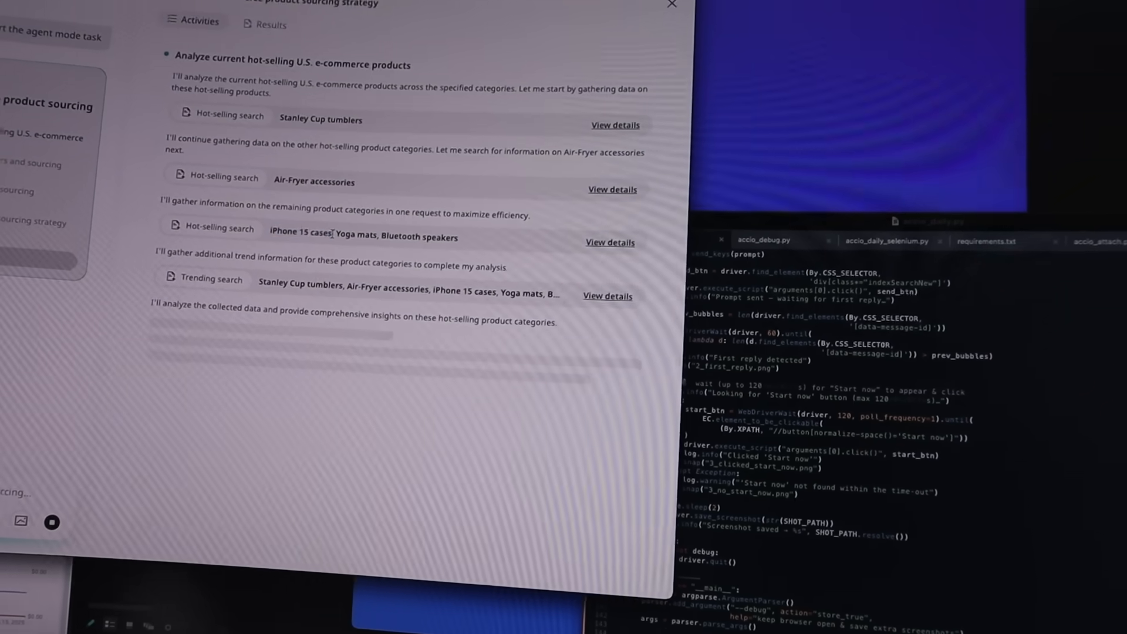
left_click(545, 38)
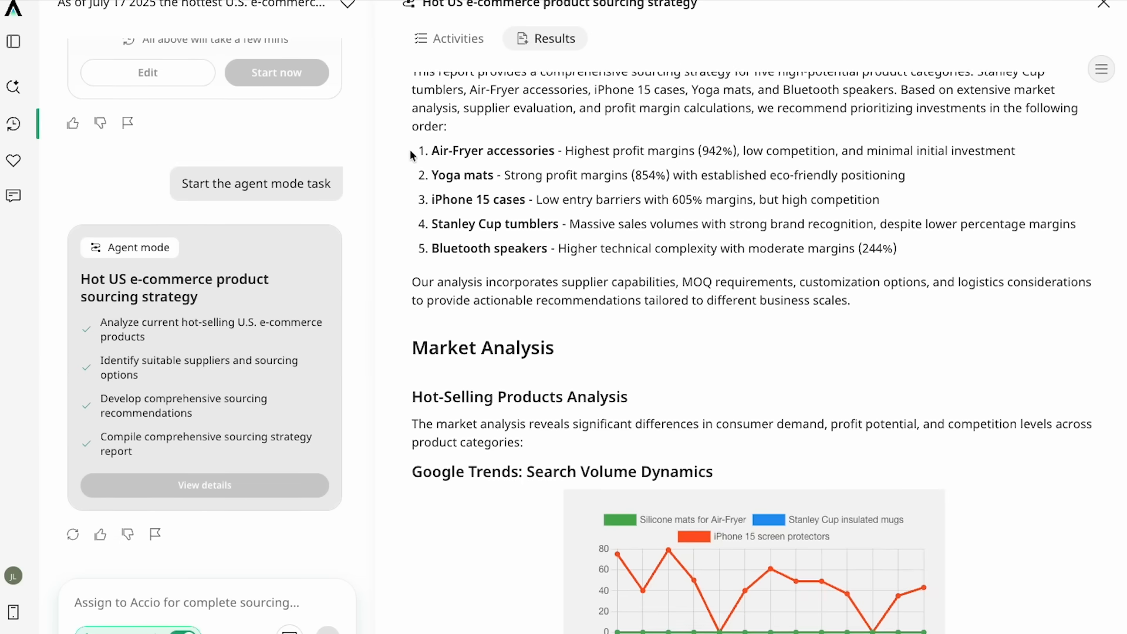
Scroll the report and load the Squid Game accessories inquiry into the send form.
scroll("down", 3)
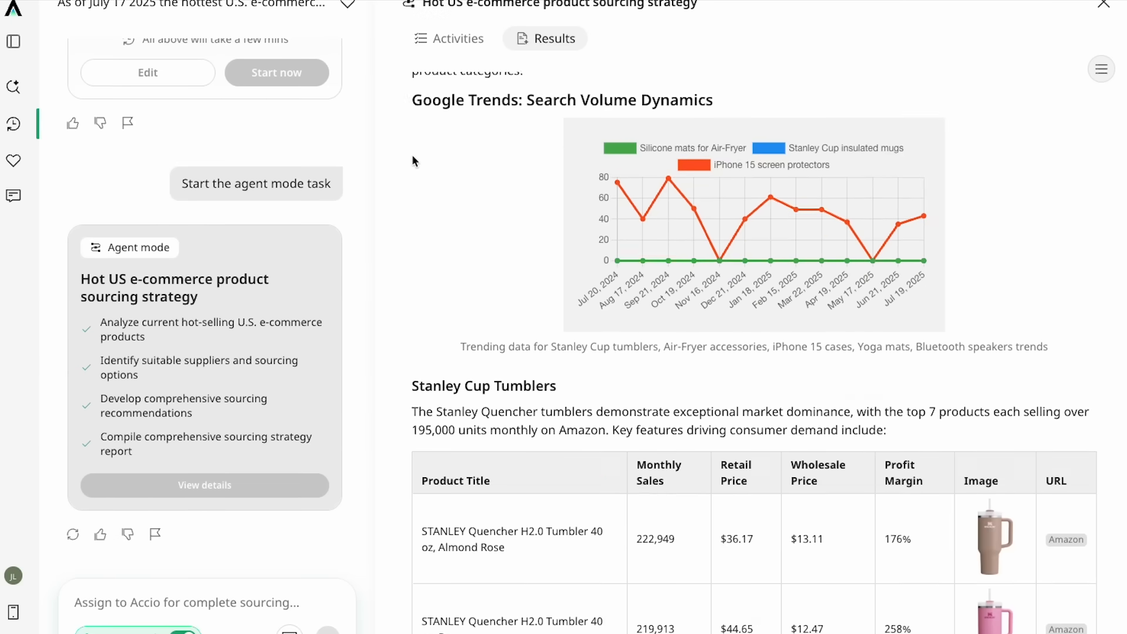
scroll("down", 3)
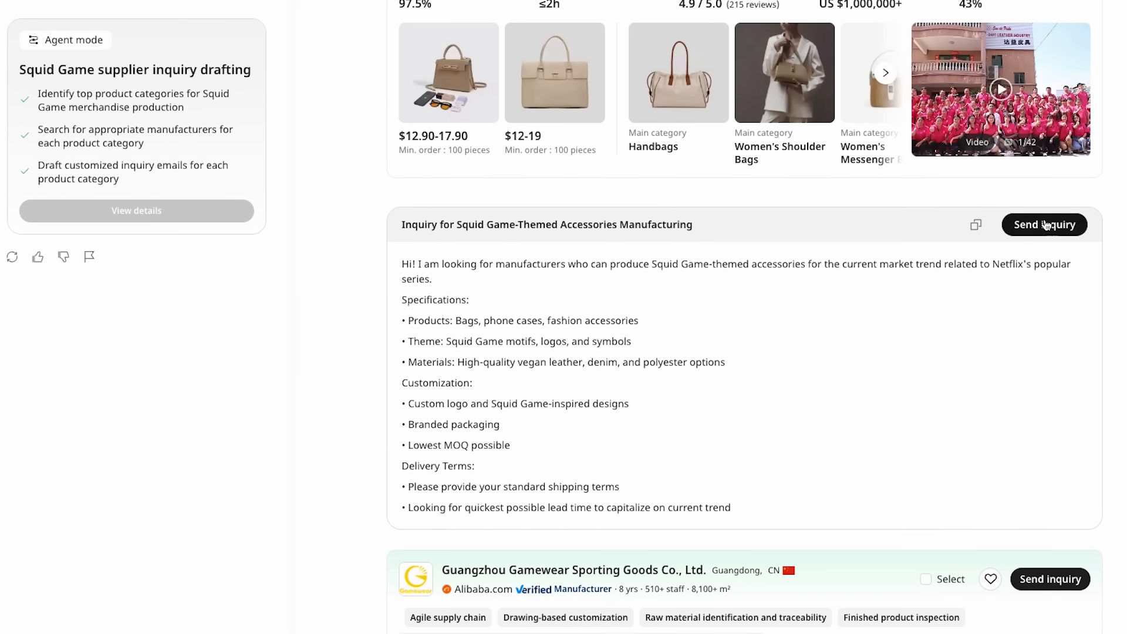
left_click(1044, 224)
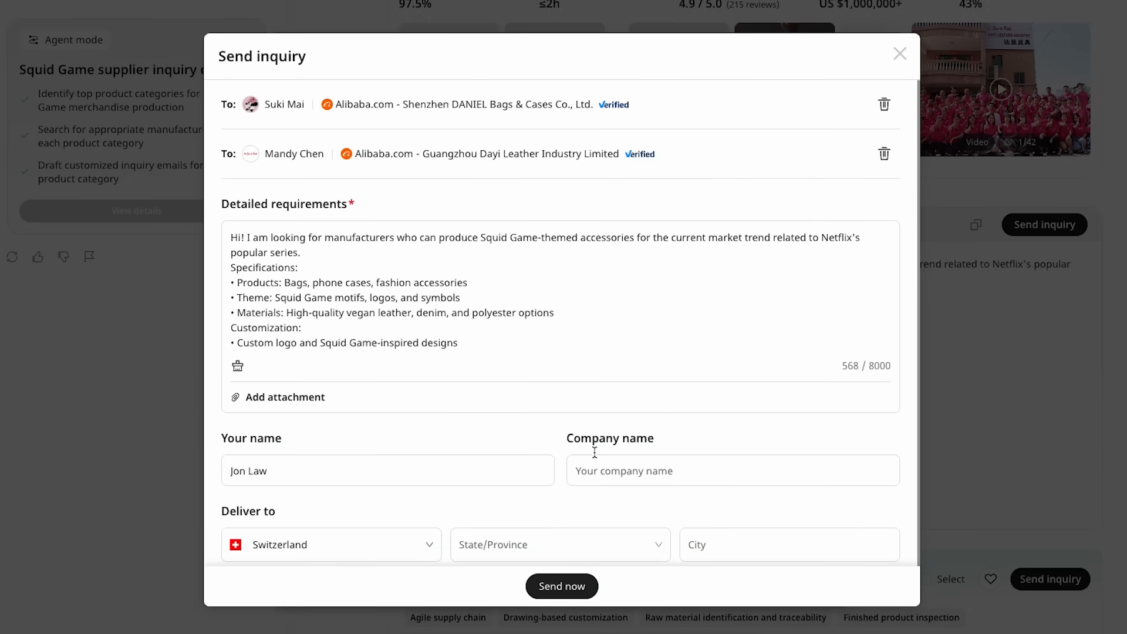